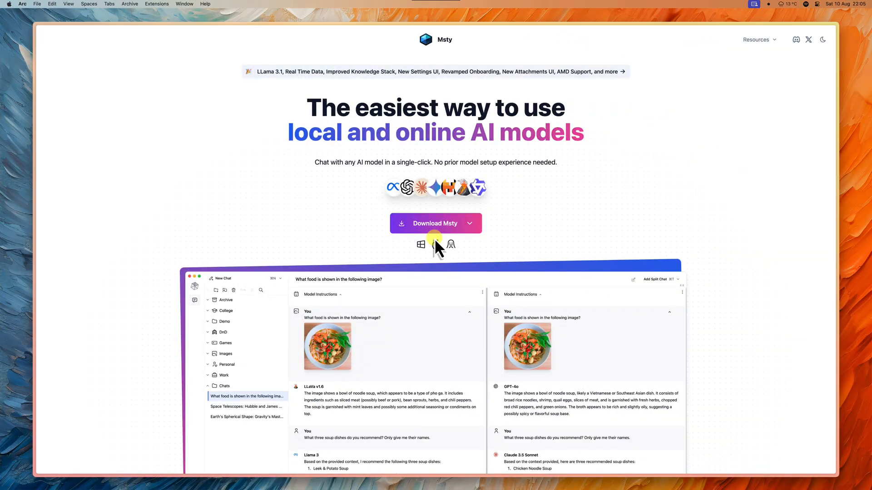
# Scroll the msty.app homepage past Offline-First, Parallel Multiverse Chats and Craft to Summon Real-Time Data.
pyautogui.scroll(-3)
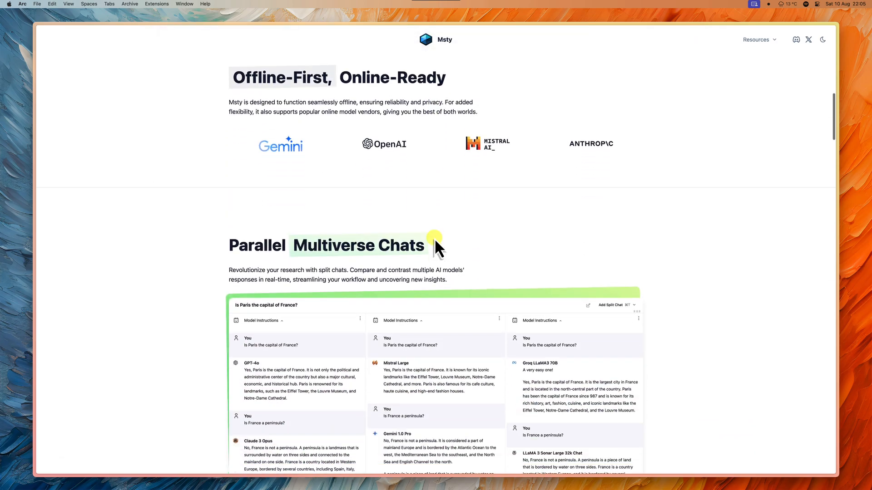
pyautogui.scroll(-3)
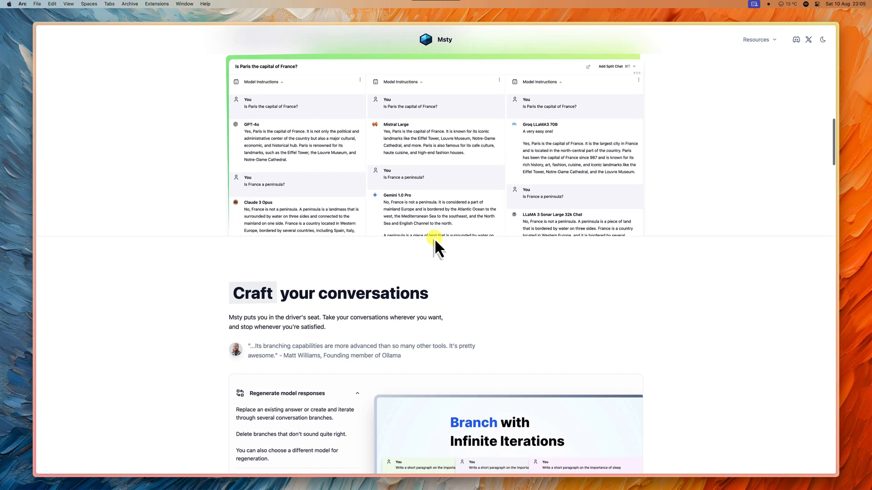
pyautogui.scroll(-3)
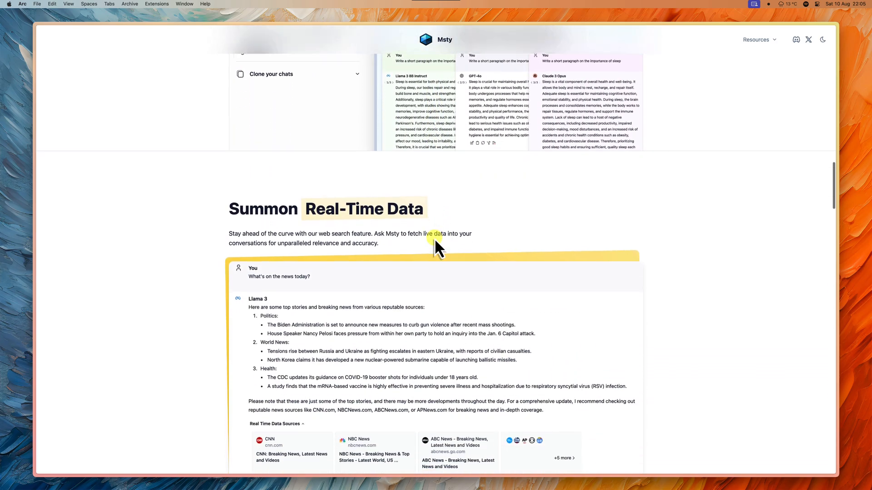
pyautogui.scroll(-3)
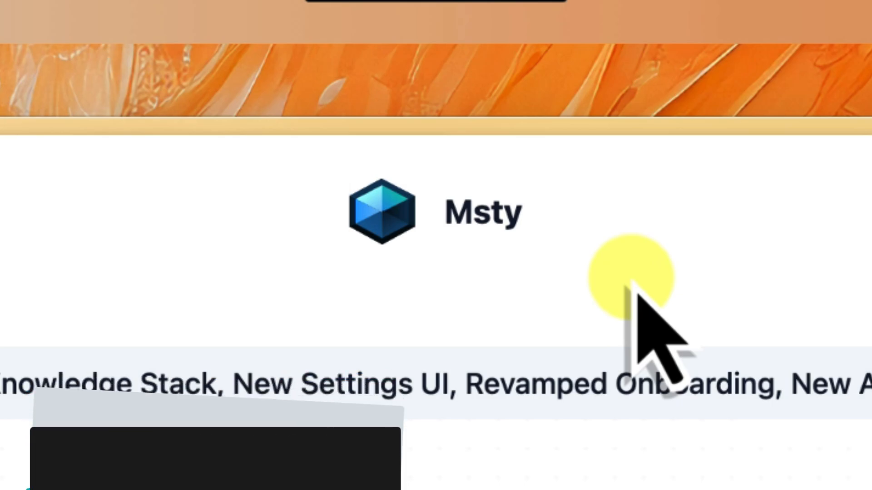
# Return to the top of msty.app and choose Download Msty.
pyautogui.scroll(-3)
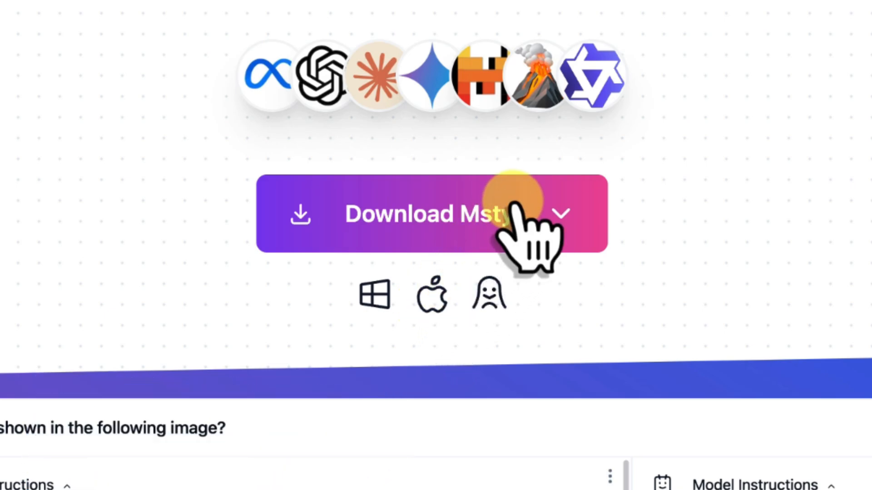
pyautogui.click(562, 214)
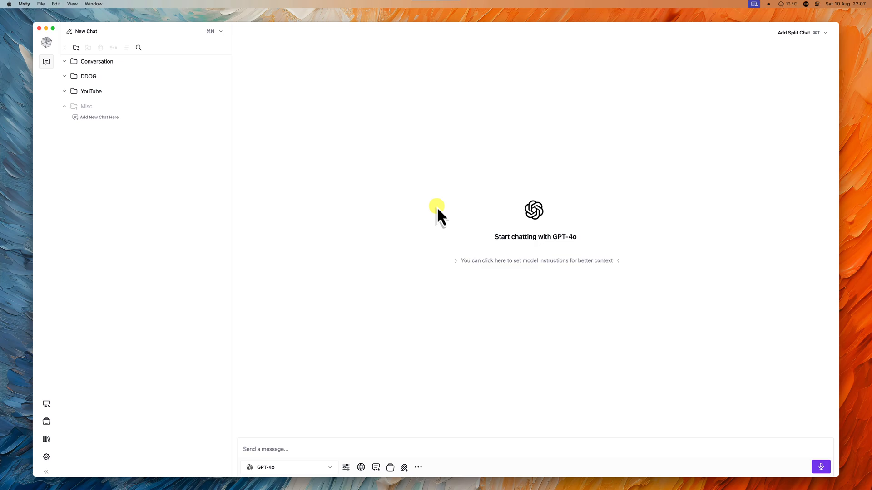
pyautogui.moveTo(72, 414)
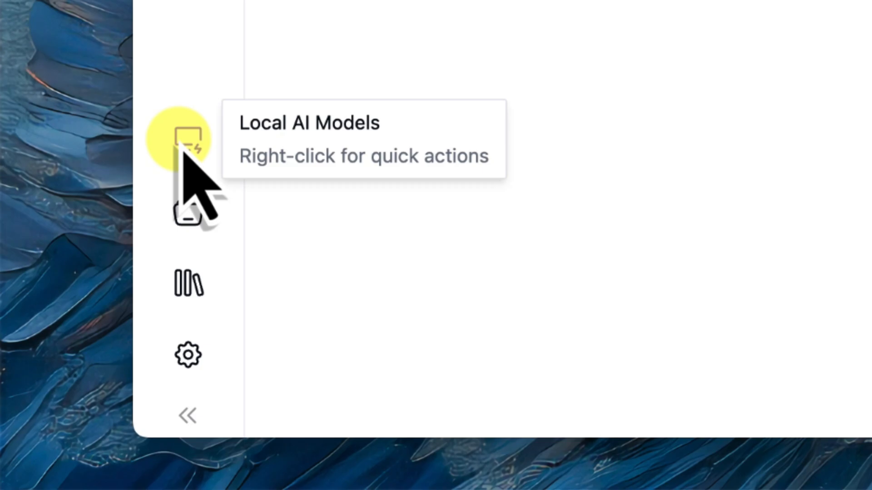
# Open Local AI Models and browse the featured models list.
pyautogui.click(188, 138)
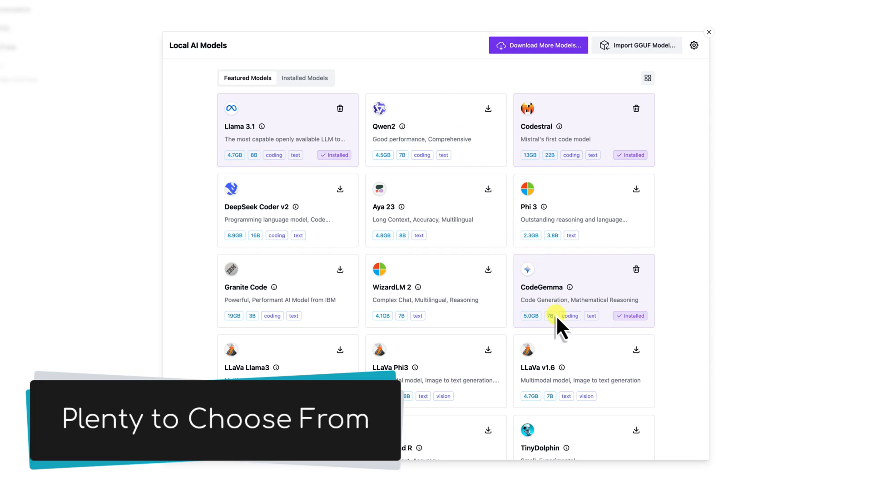
pyautogui.scroll(-3)
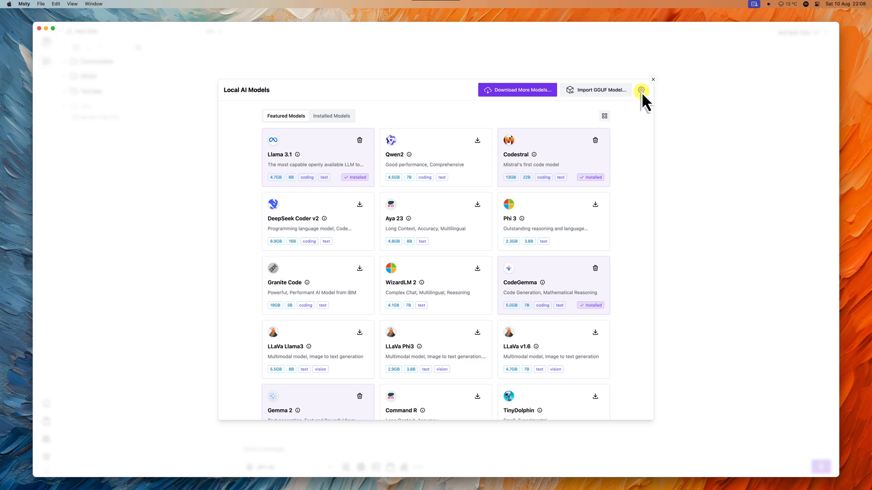
# Review local AI settings, then view the OpenAI, Gemini and Claude remote providers.
pyautogui.click(641, 90)
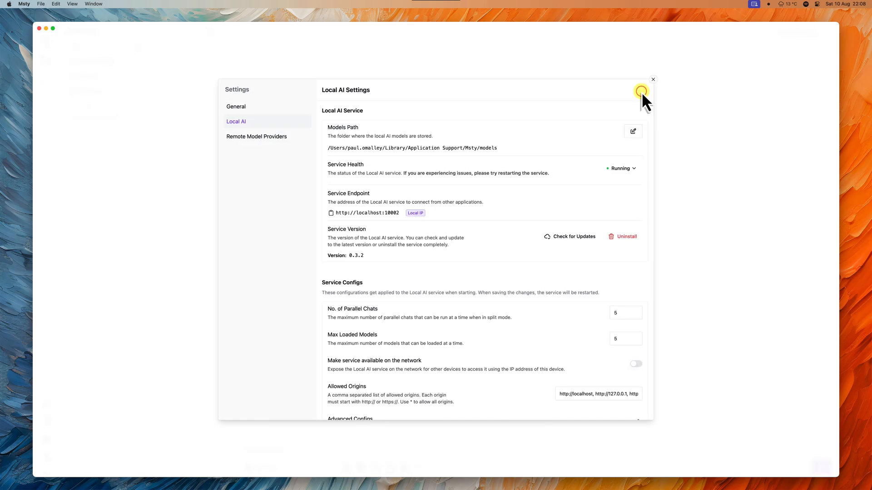
pyautogui.moveTo(456, 128)
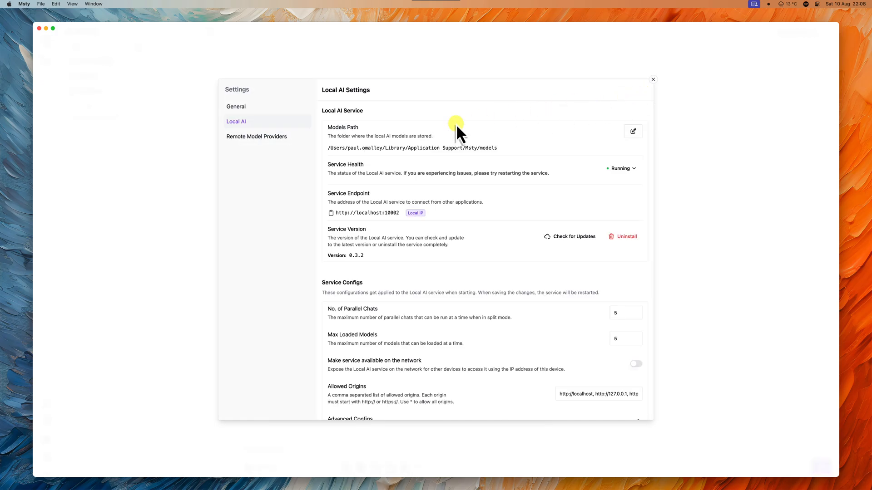
pyautogui.moveTo(277, 166)
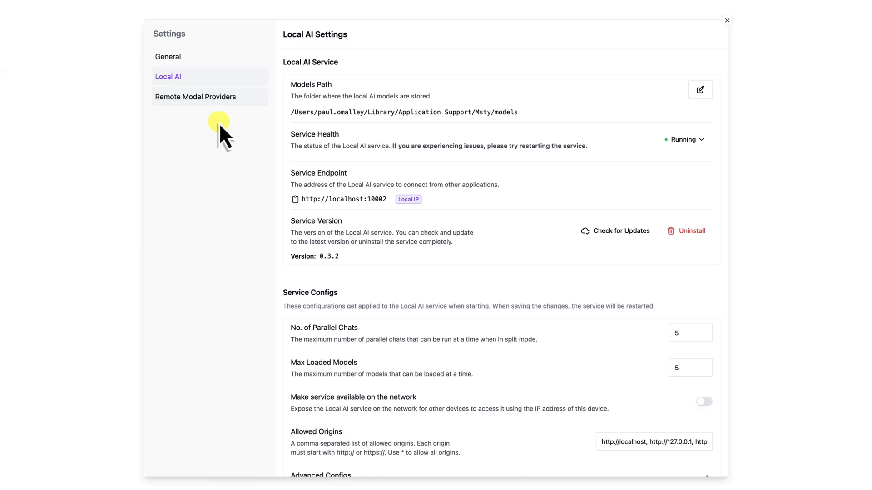
pyautogui.click(196, 97)
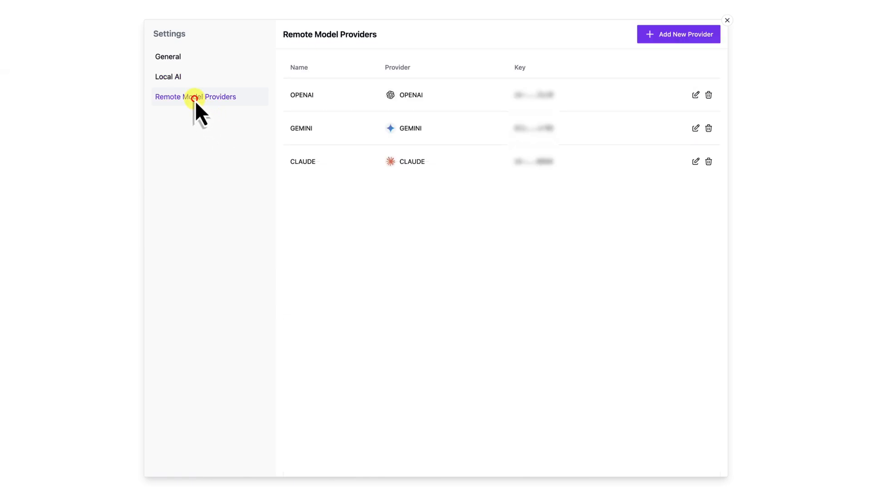
pyautogui.moveTo(303, 98)
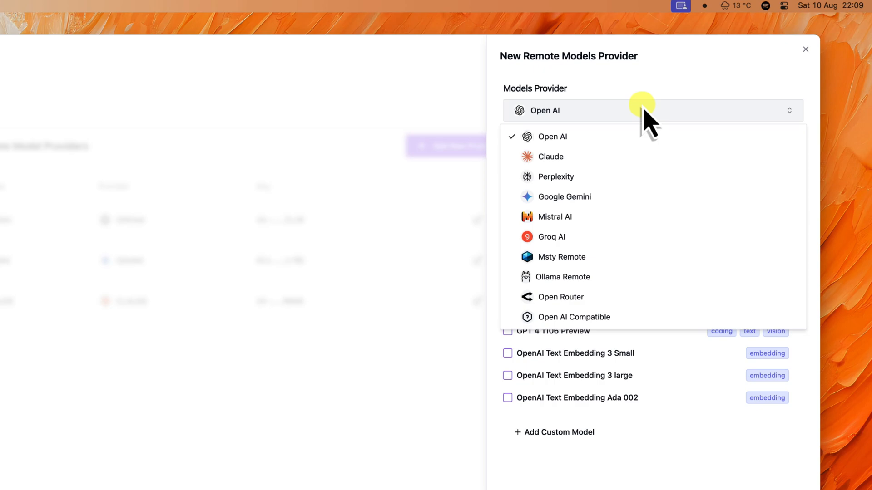
# Pick Open AI with GPT-4o, then discard the provider and close Settings and Local AI Models.
pyautogui.click(552, 136)
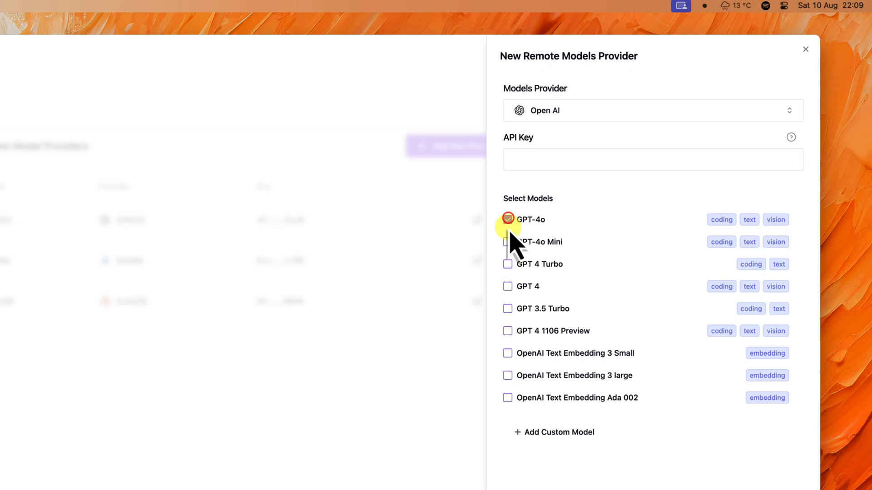
pyautogui.click(507, 266)
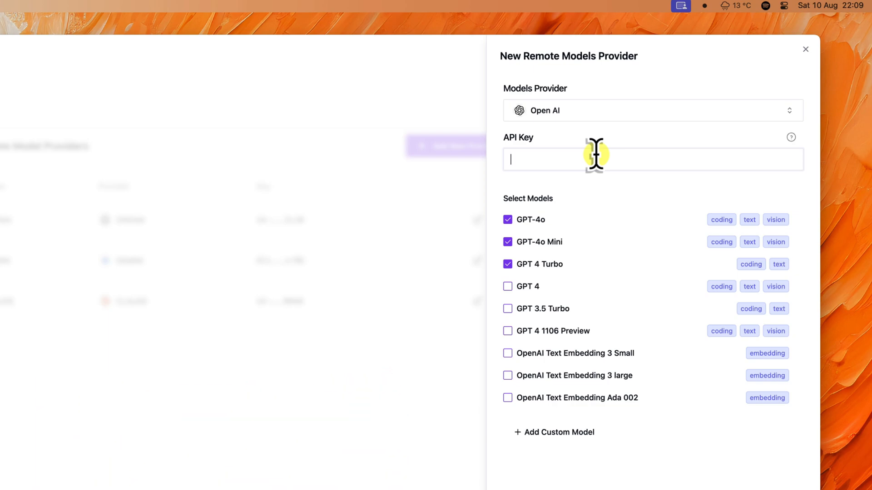
pyautogui.moveTo(789, 61)
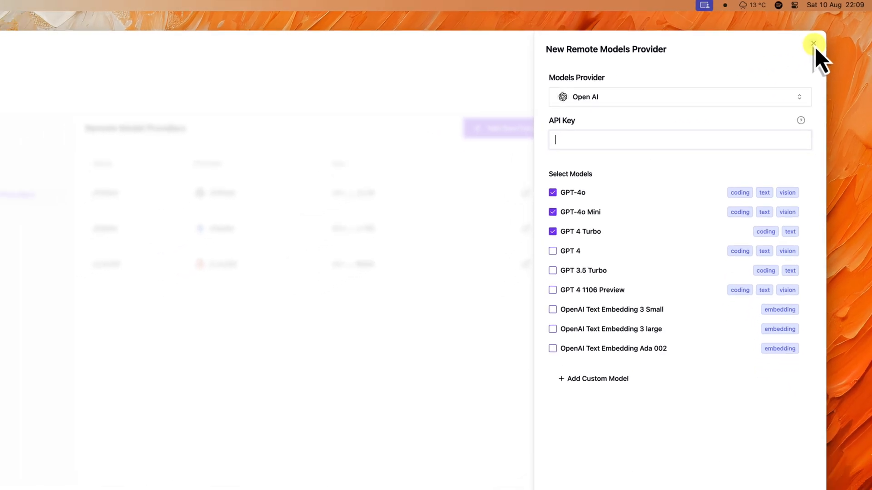
pyautogui.click(813, 43)
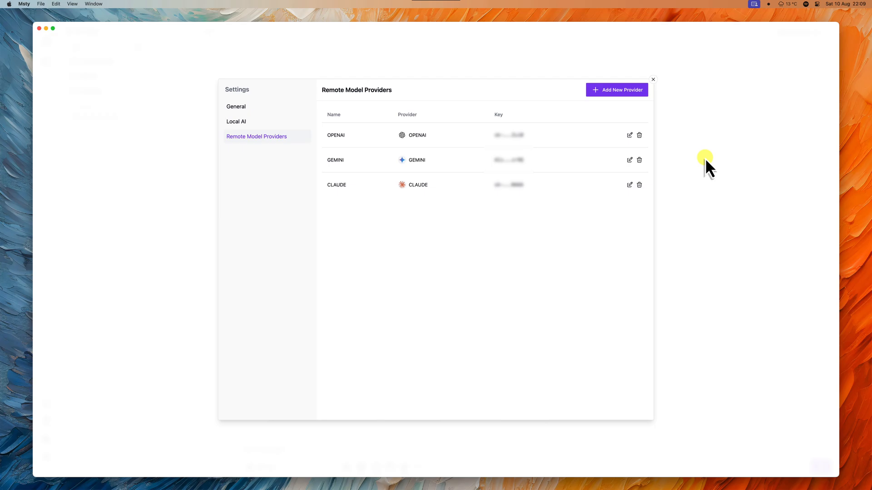
pyautogui.click(236, 121)
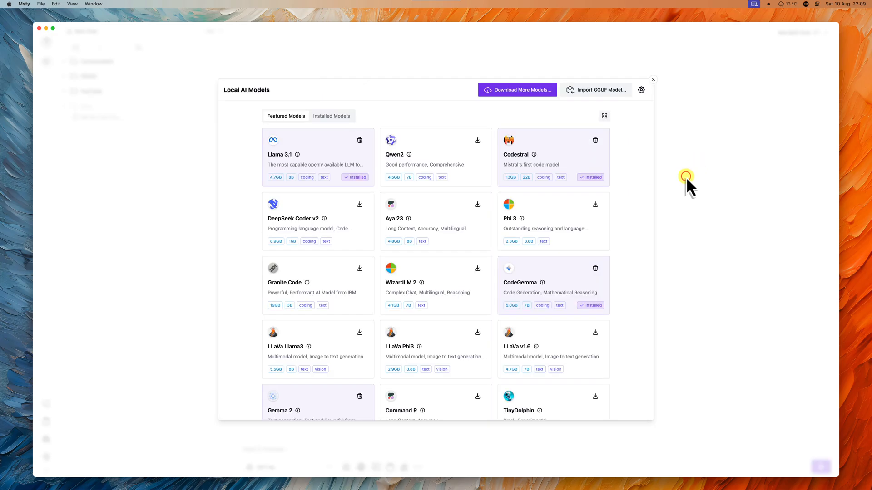
pyautogui.click(652, 80)
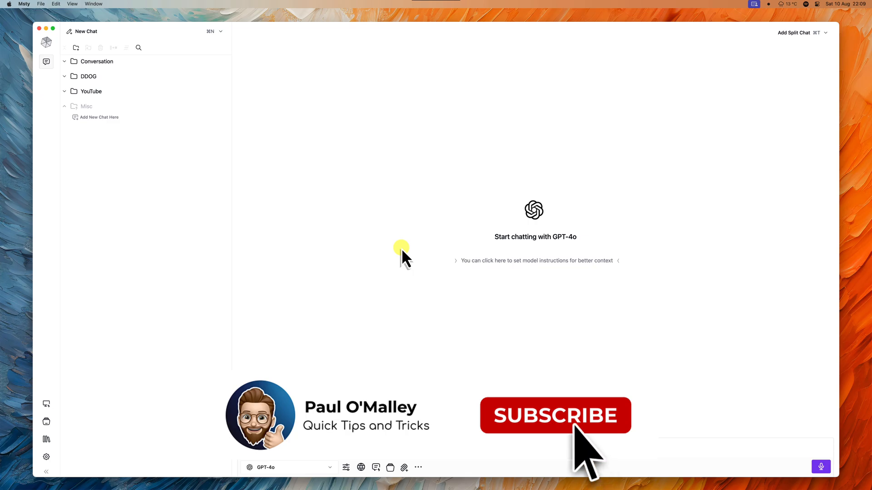
# Choose Gemini 1.5 Pro from the provider-grouped model list for the new chat.
pyautogui.click(554, 415)
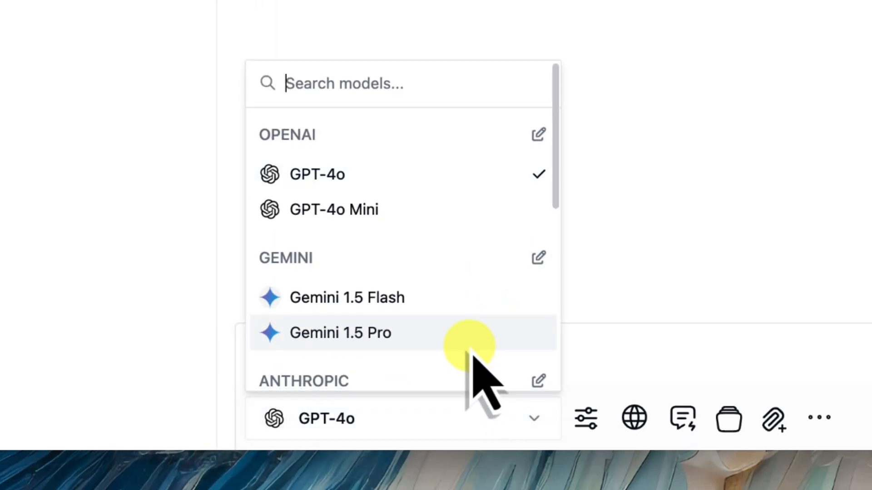
pyautogui.scroll(-3)
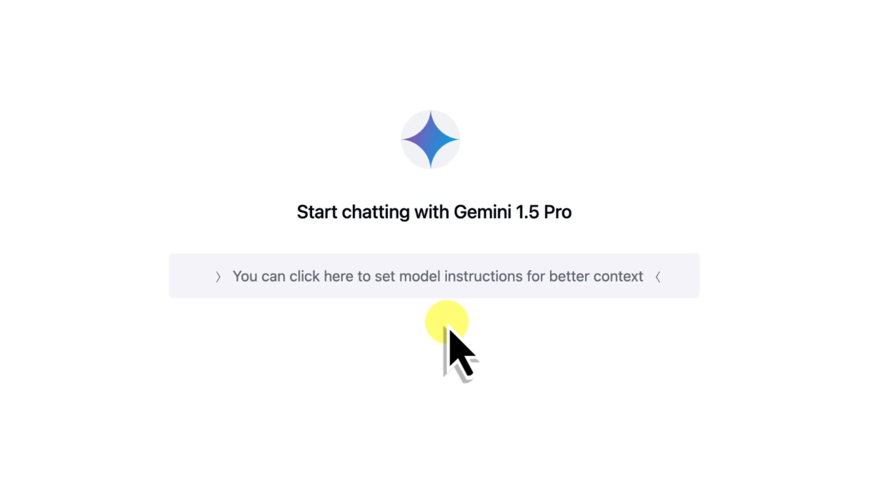
# Save model instructions: 'You are a pirate captain writing in a ship's log.'.
pyautogui.click(434, 276)
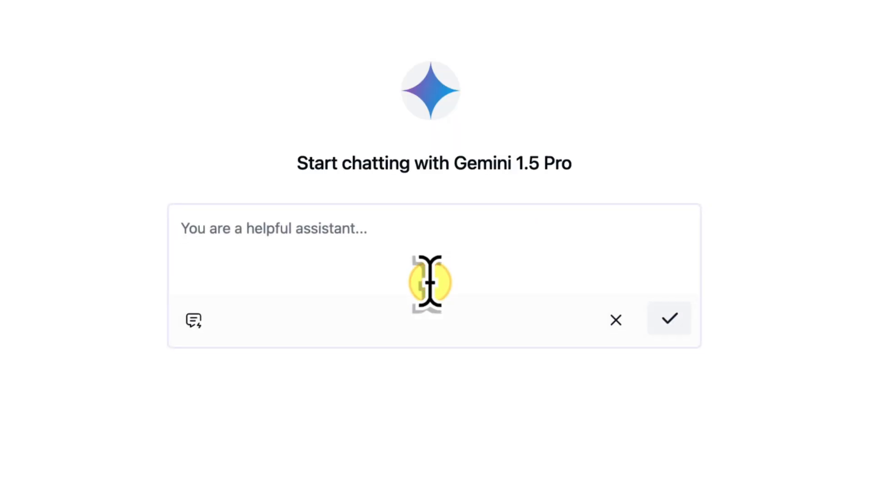
pyautogui.moveTo(415, 233)
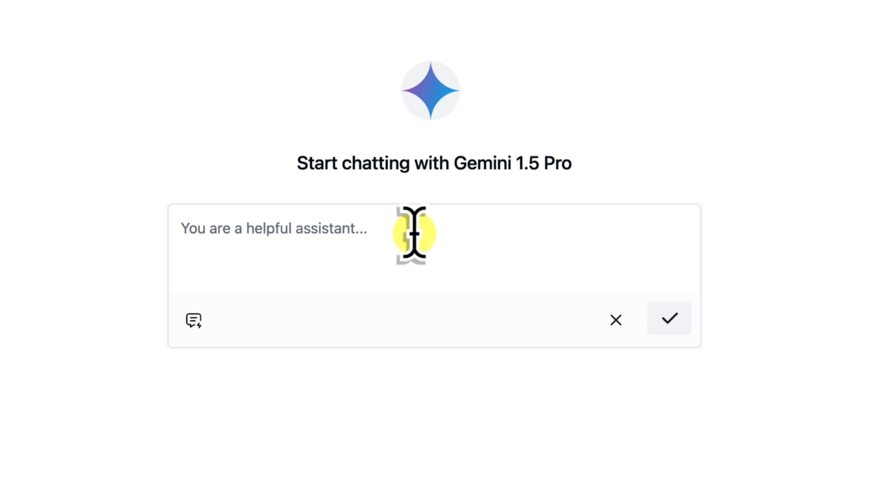
pyautogui.write('d')
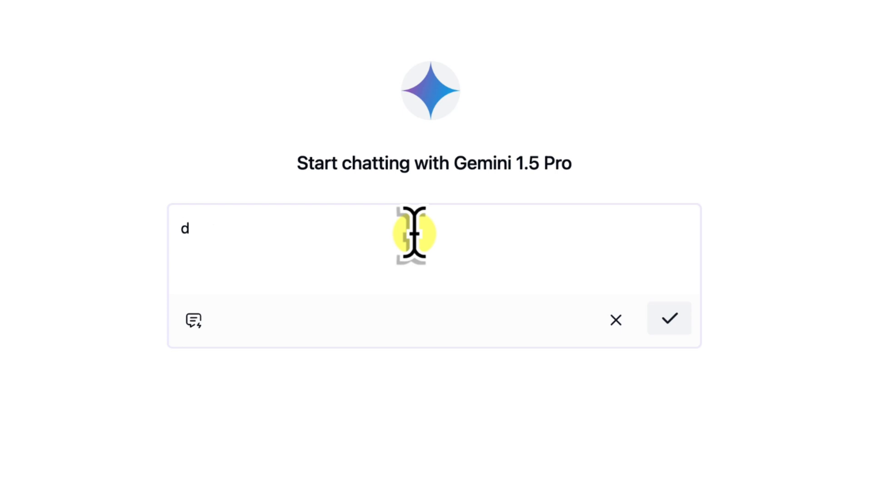
pyautogui.write("You are a pirate captain writing in a ship's log.")
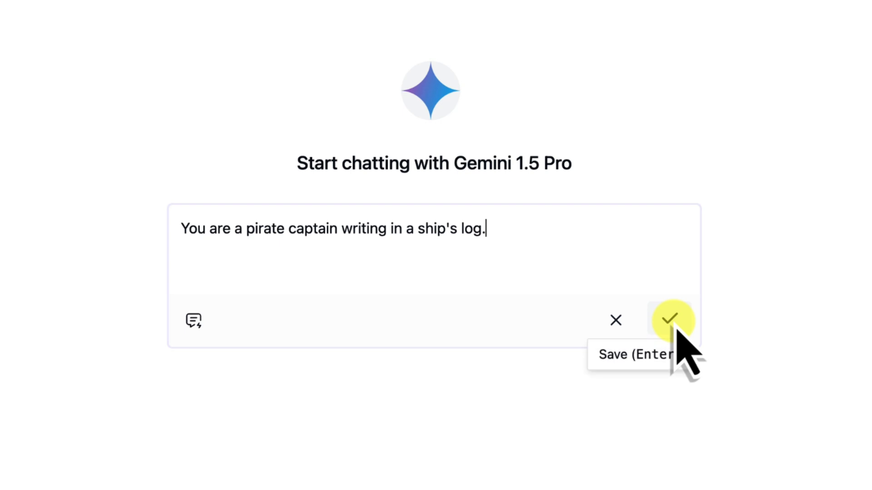
pyautogui.click(669, 321)
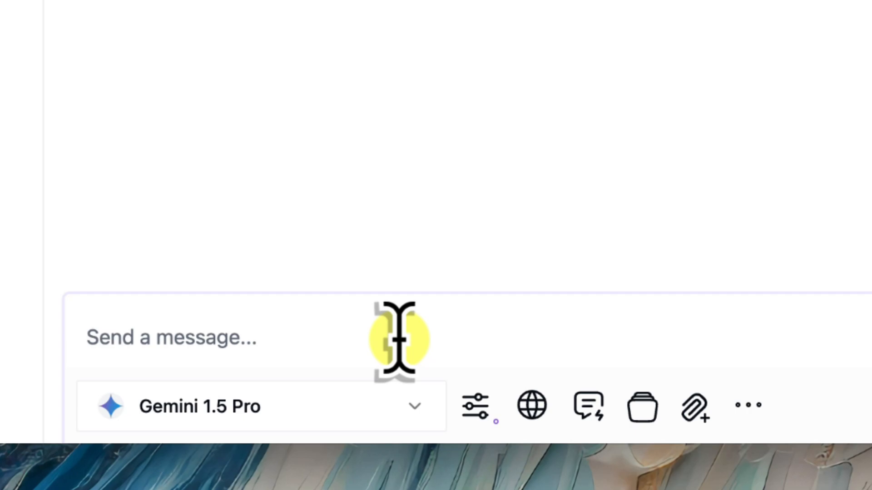
# Type 'Write me a short story about a talking cat who travels to space.' in the message box.
pyautogui.click(171, 337)
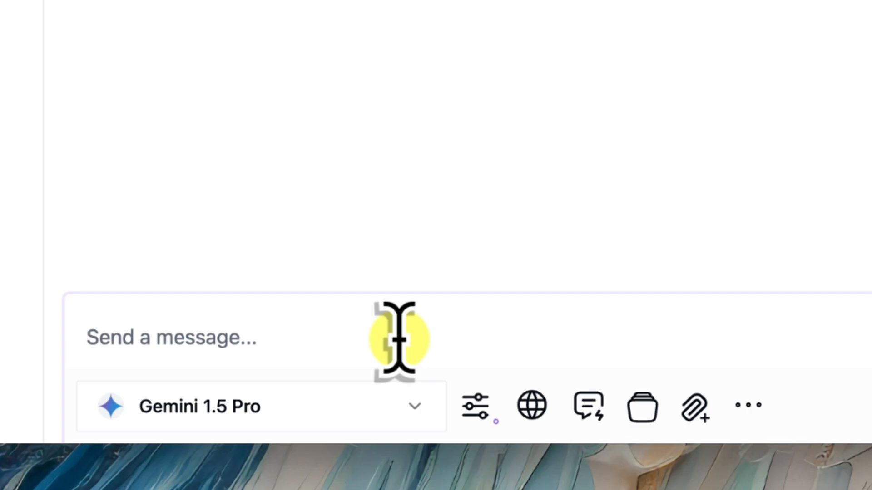
pyautogui.click(167, 338)
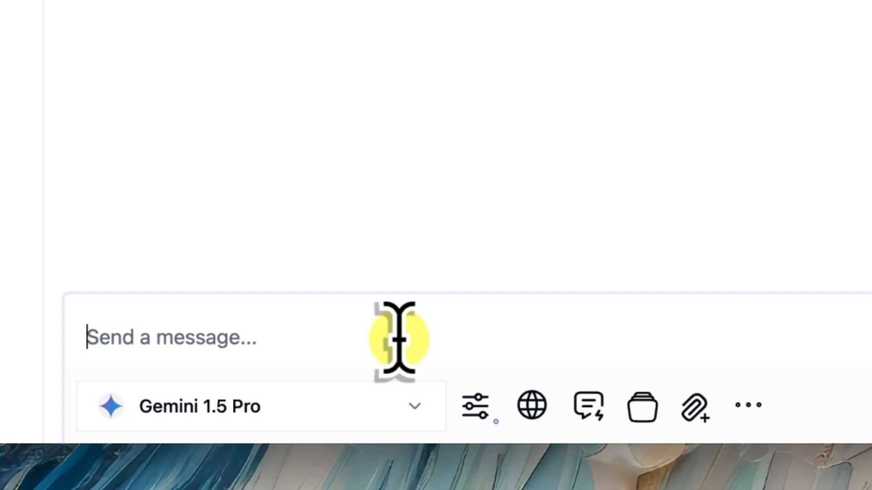
pyautogui.write('d0')
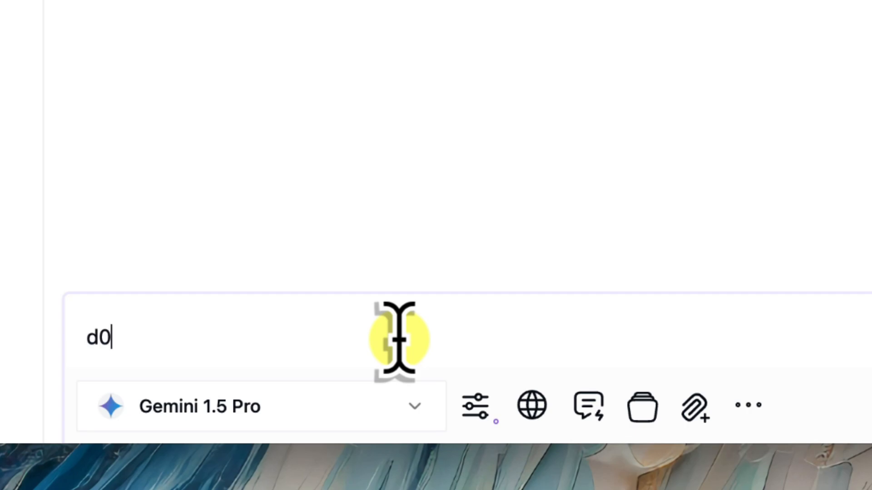
pyautogui.write('Write me a short story about a talking cat who travels to space.')
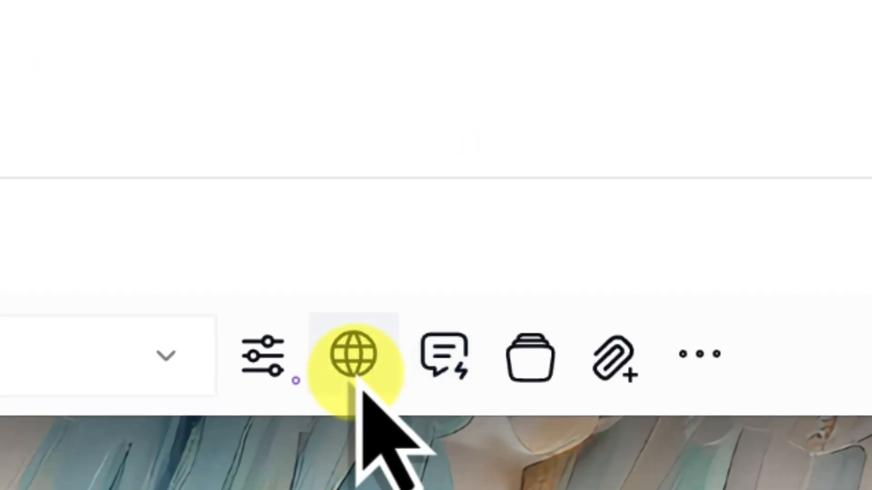
pyautogui.click(352, 354)
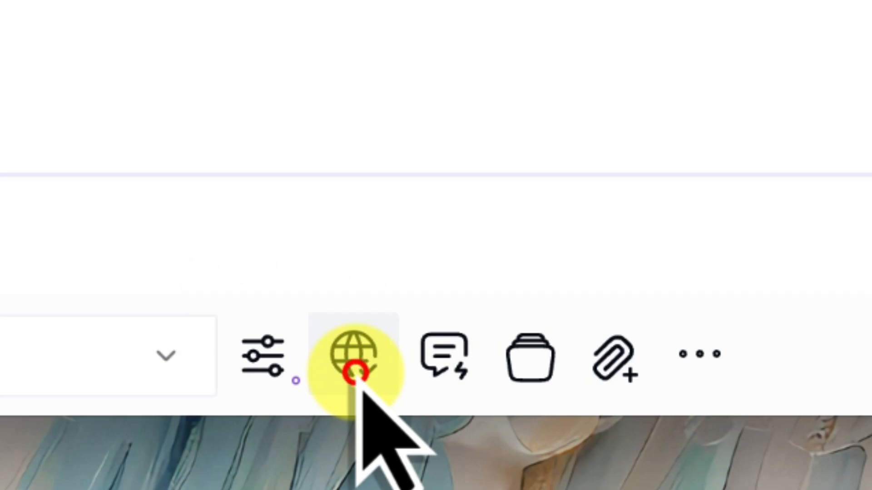
pyautogui.click(354, 355)
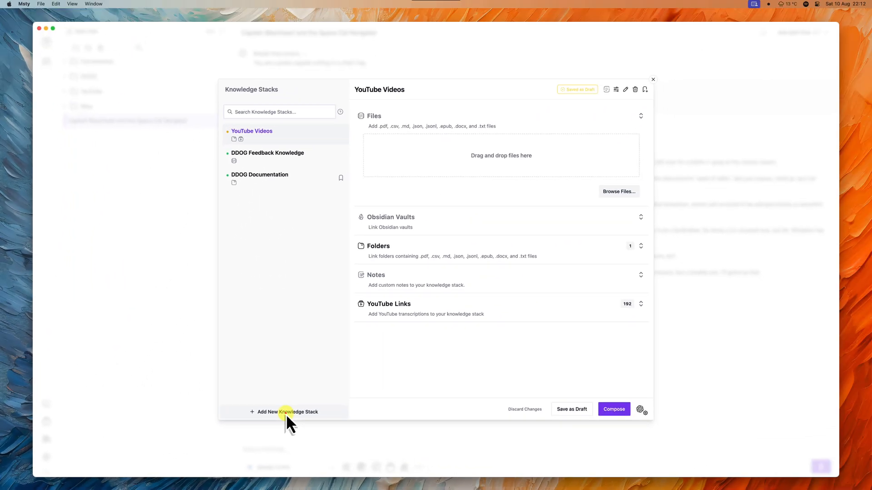
# Start a new knowledge stack from Add New Knowledge Stack.
pyautogui.click(288, 411)
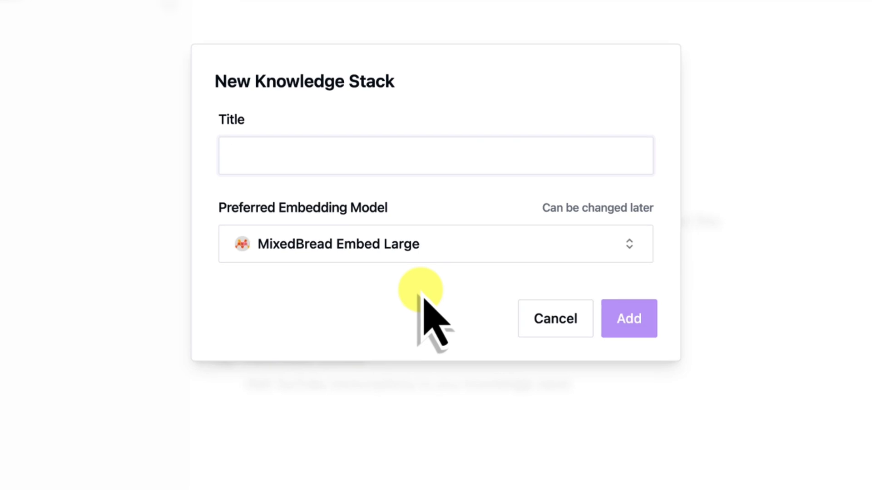
# Add knowledge stack 'My Company's Product Info' using OpenAI Text Embedding 3 large.
pyautogui.write('My')
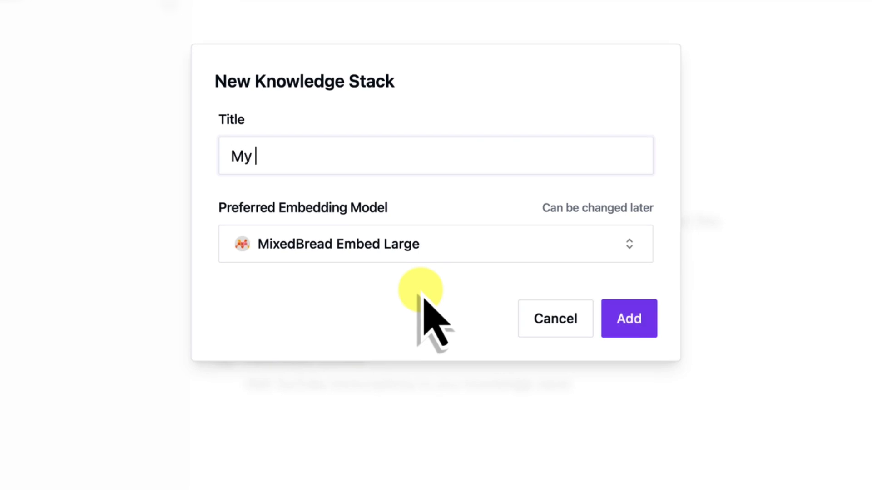
pyautogui.write("Company's Pro")
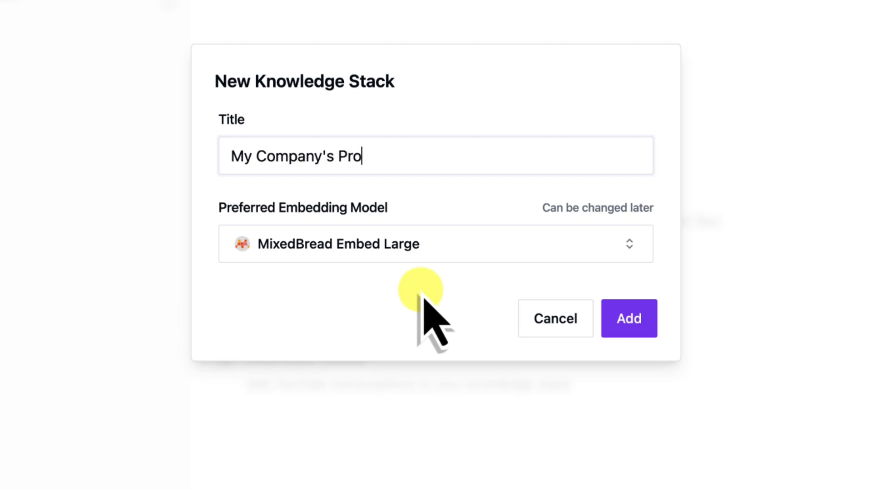
pyautogui.write('duct Info')
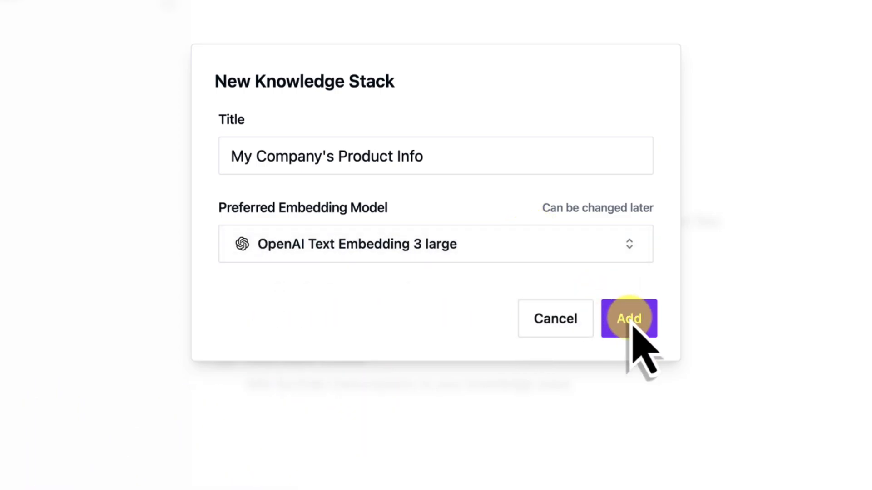
pyautogui.click(629, 319)
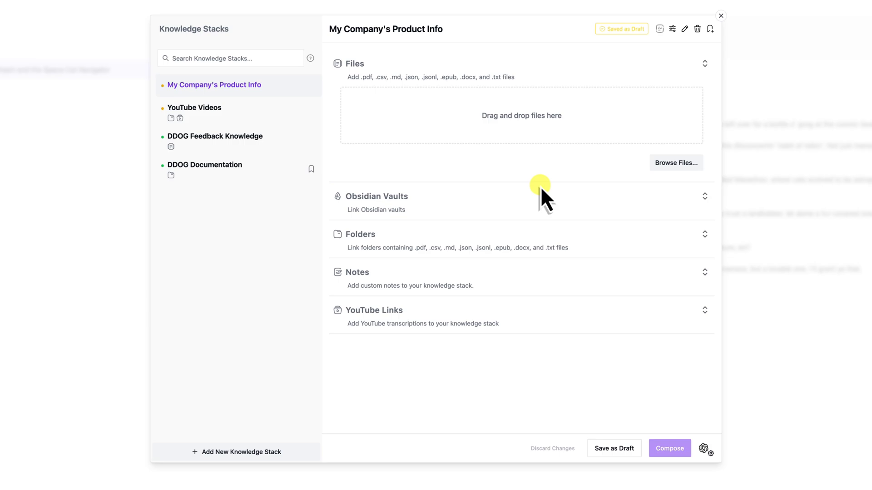
# Expand and collapse the Folders and Files sources, compose the stack, and exit Knowledge Stacks.
pyautogui.click(704, 235)
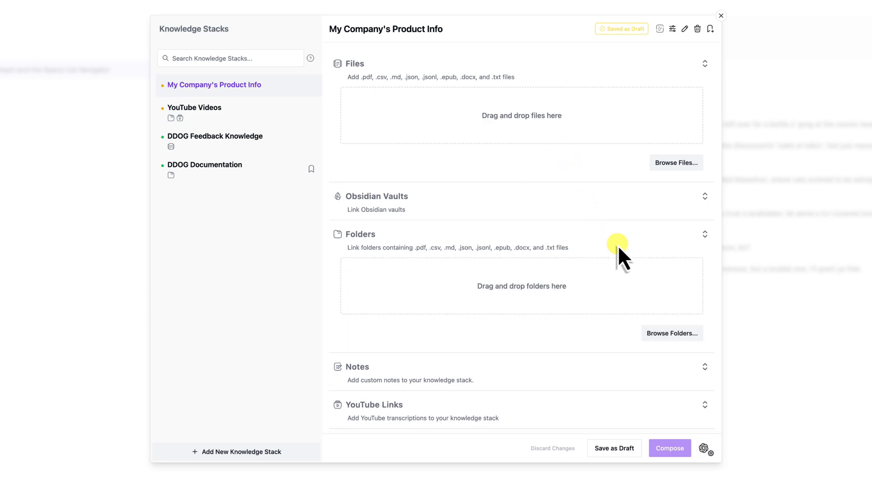
pyautogui.scroll(-3)
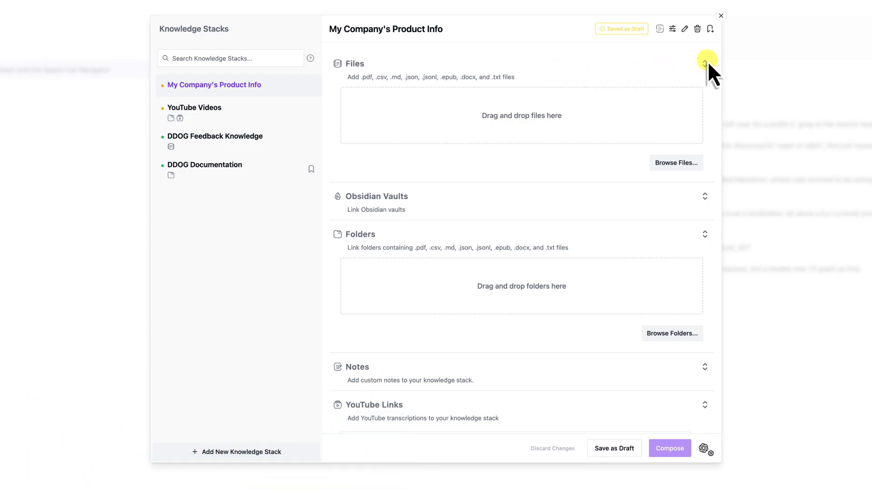
pyautogui.click(704, 63)
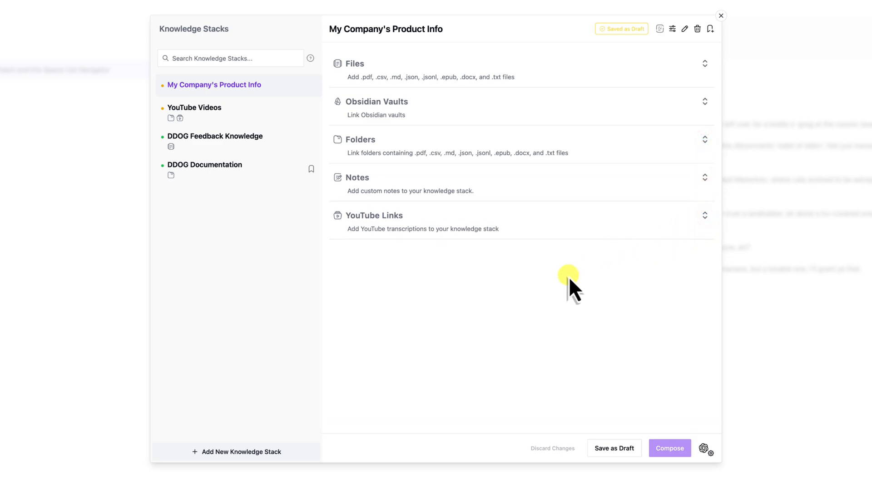
pyautogui.moveTo(670, 448)
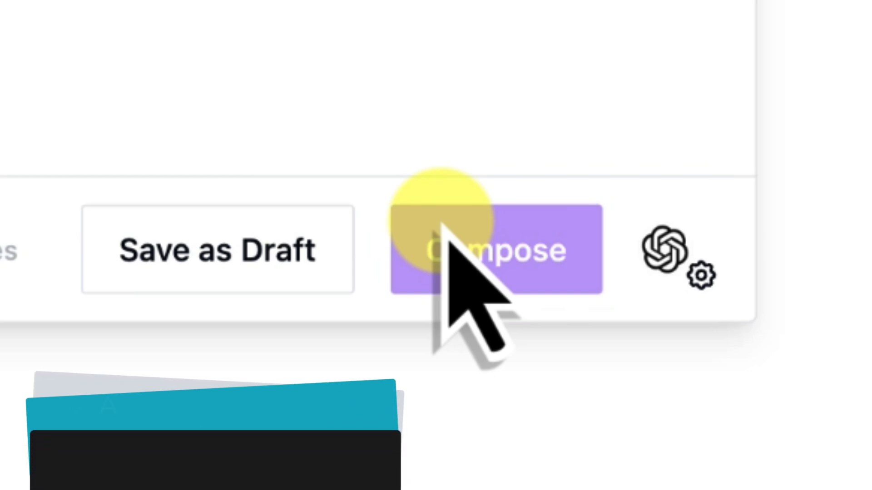
pyautogui.click(495, 250)
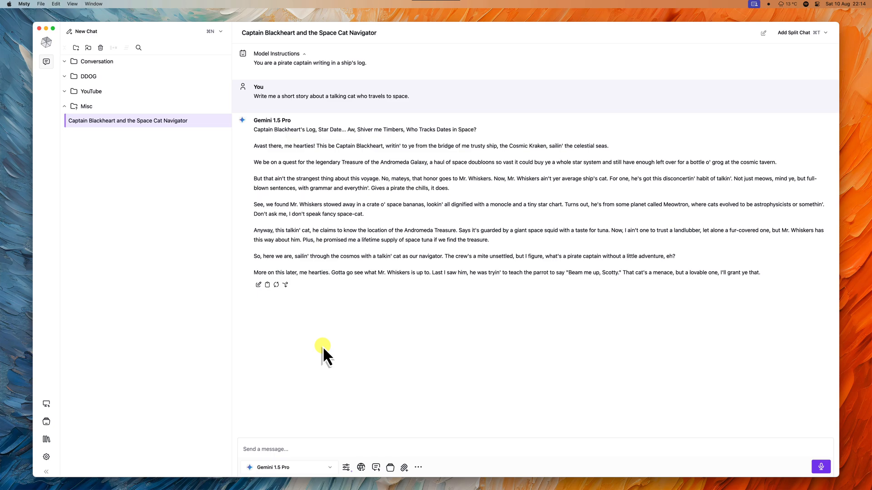
# Start a new chat with DDOG Documentation and DDOG Feedback Knowledge stacks attached.
pyautogui.click(82, 31)
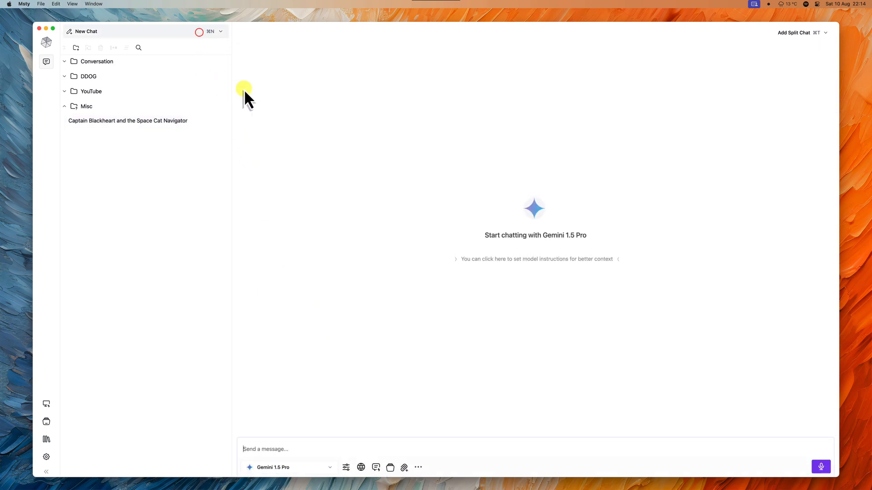
pyautogui.moveTo(416, 307)
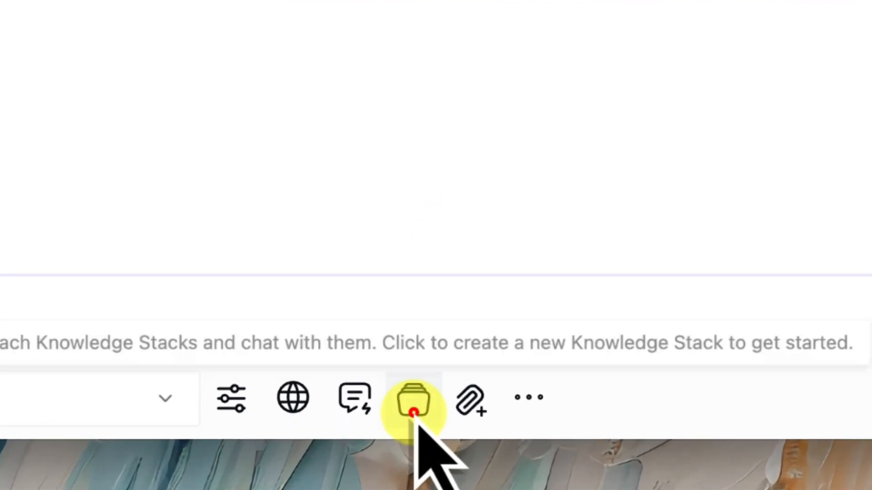
pyautogui.click(413, 397)
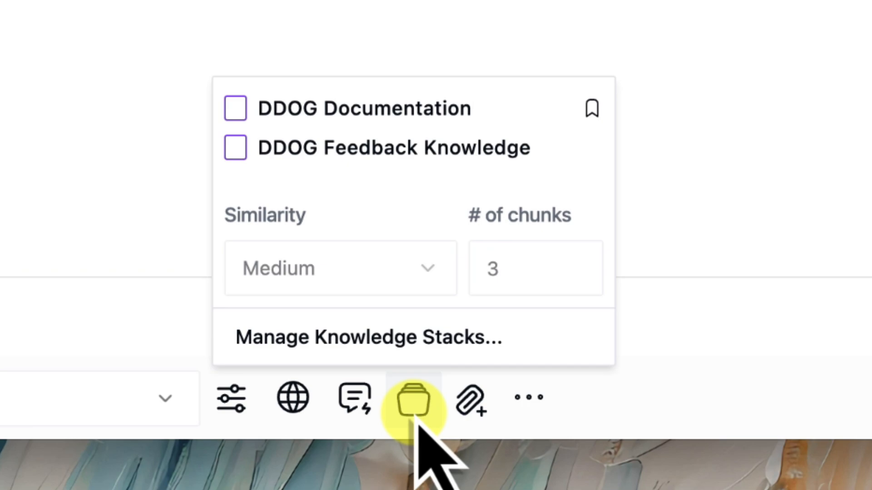
pyautogui.click(234, 109)
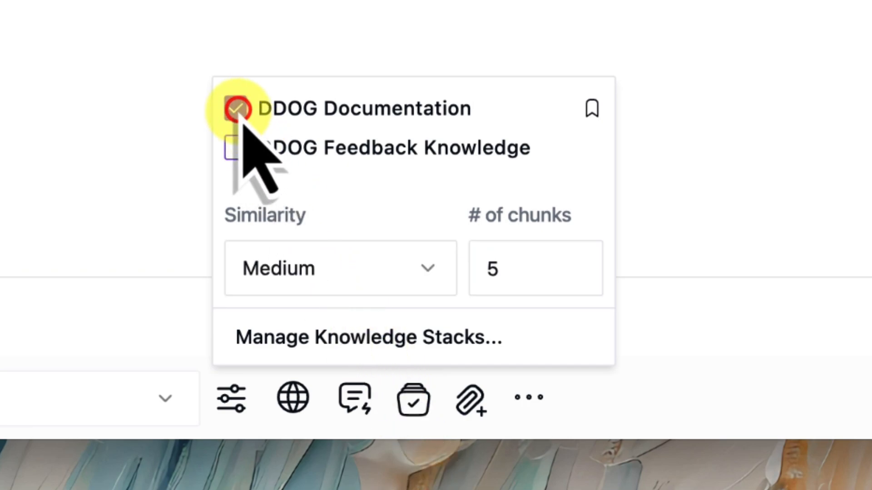
pyautogui.click(235, 147)
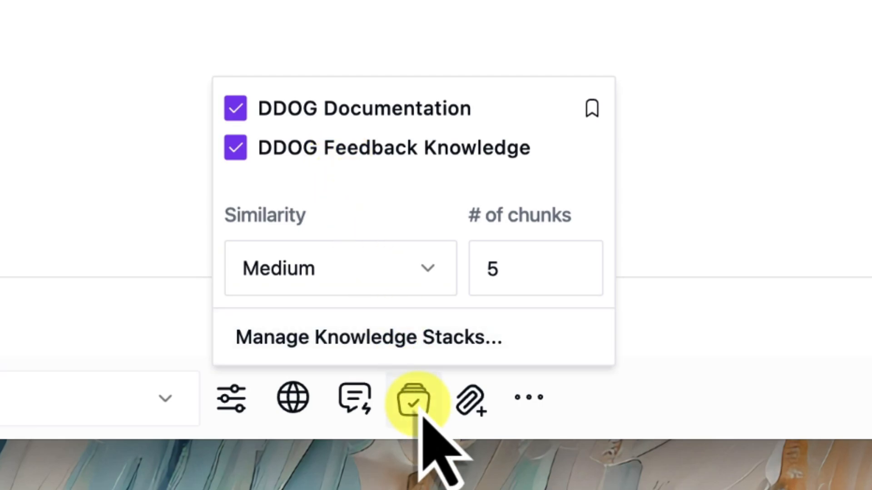
pyautogui.click(414, 398)
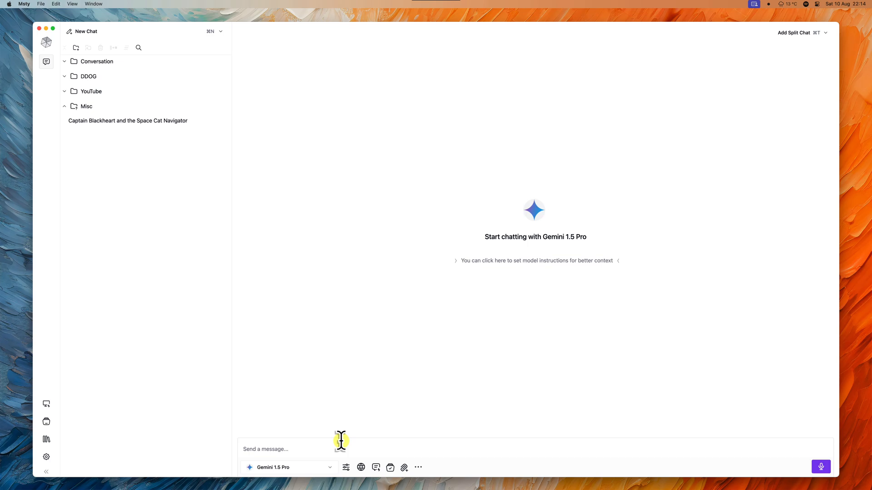
pyautogui.moveTo(416, 358)
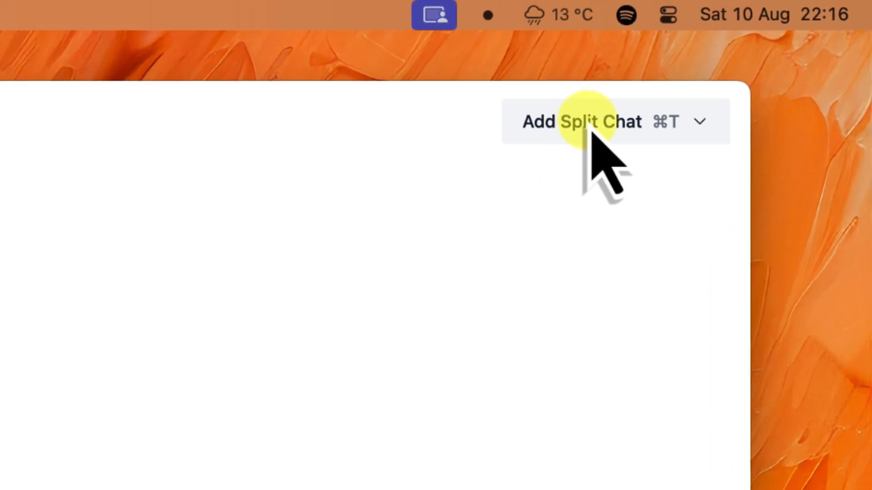
# Add a second split pane and keep Gemini 1.5 Pro on the left chat.
pyautogui.click(582, 121)
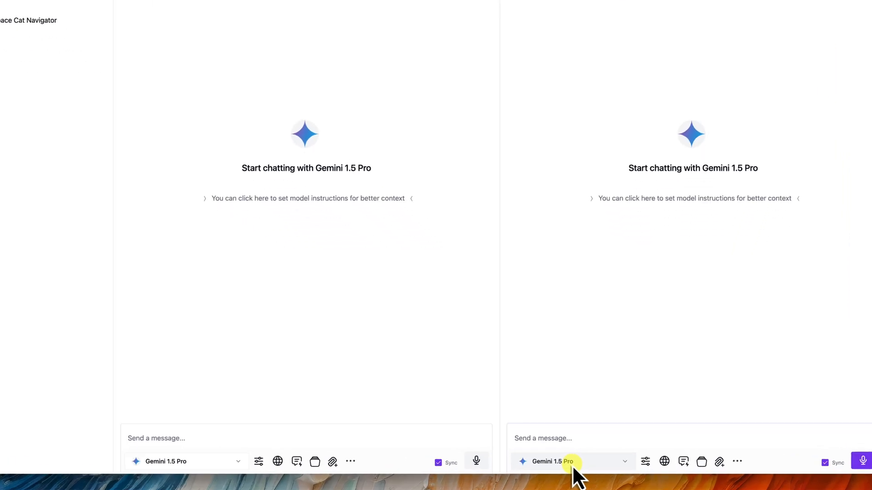
pyautogui.click(555, 461)
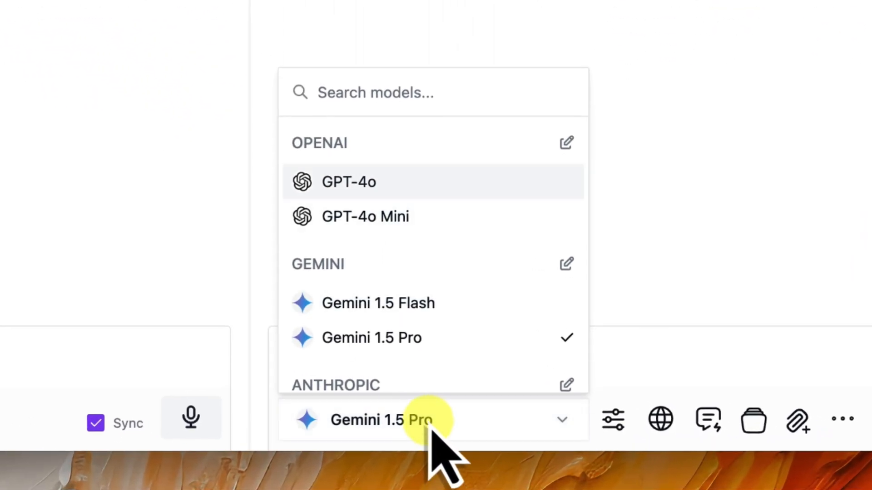
pyautogui.click(365, 216)
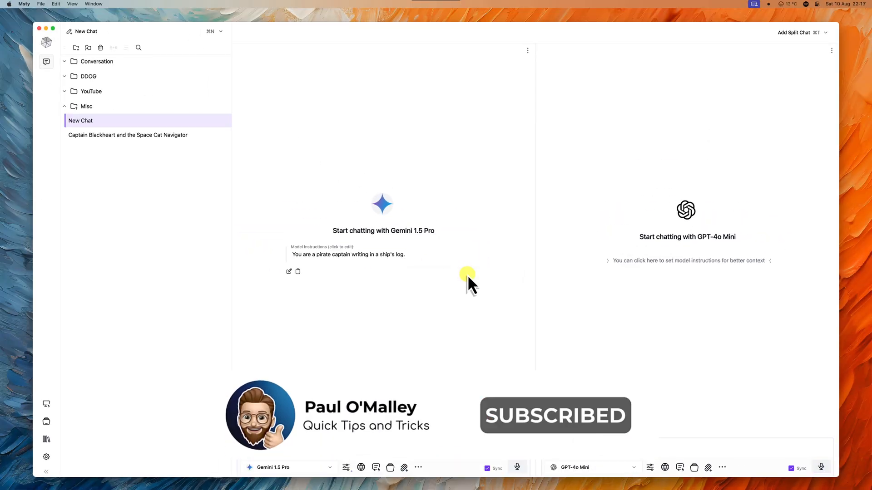
# Send 'Write me a short story about a talking cat who travels to space.' to both chats.
pyautogui.write('d0')
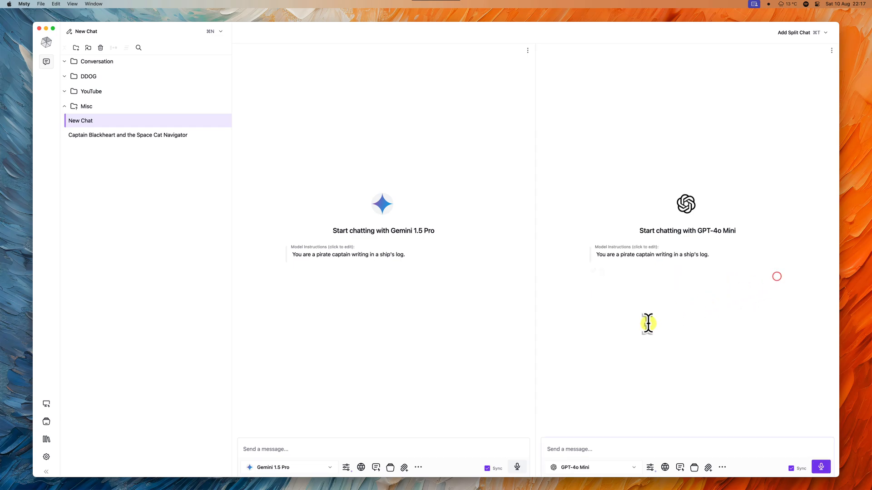
pyautogui.write('d0')
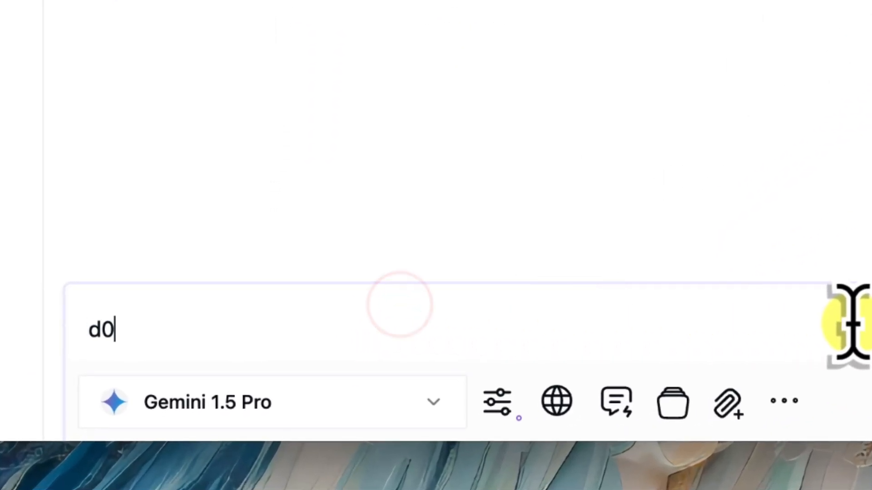
pyautogui.write('Write me a short story about a talking cat who travels to space.')
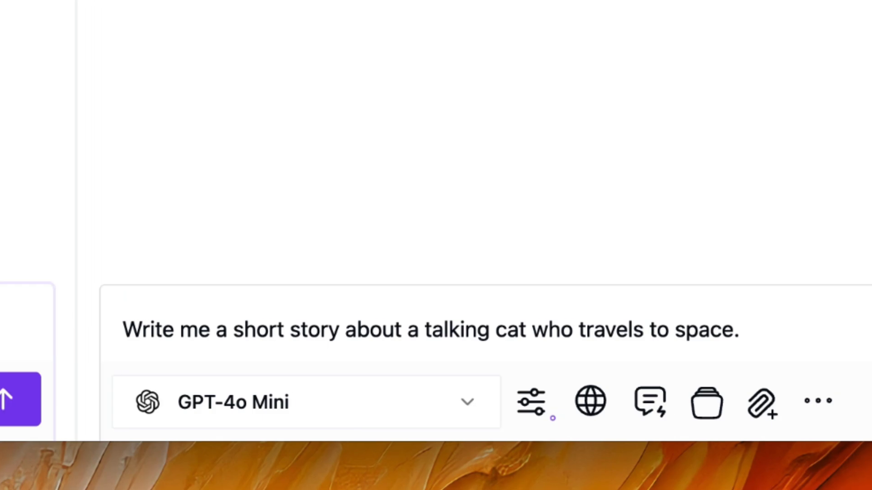
pyautogui.click(20, 399)
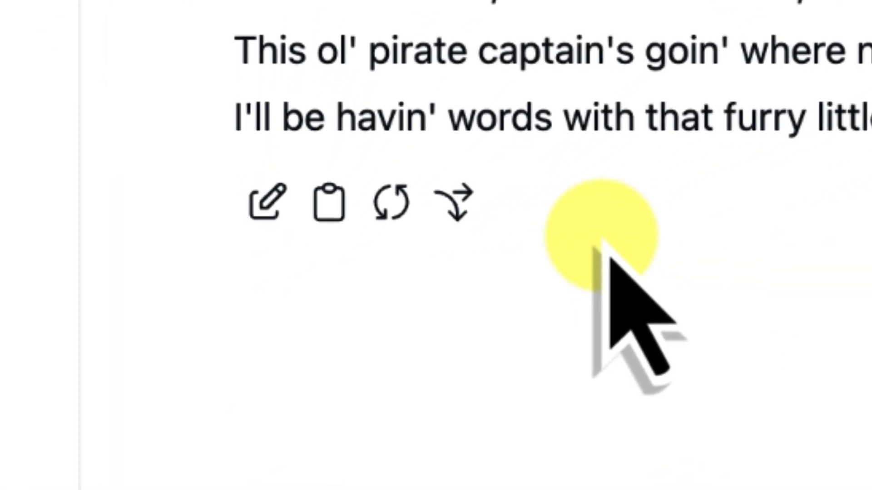
pyautogui.moveTo(456, 203)
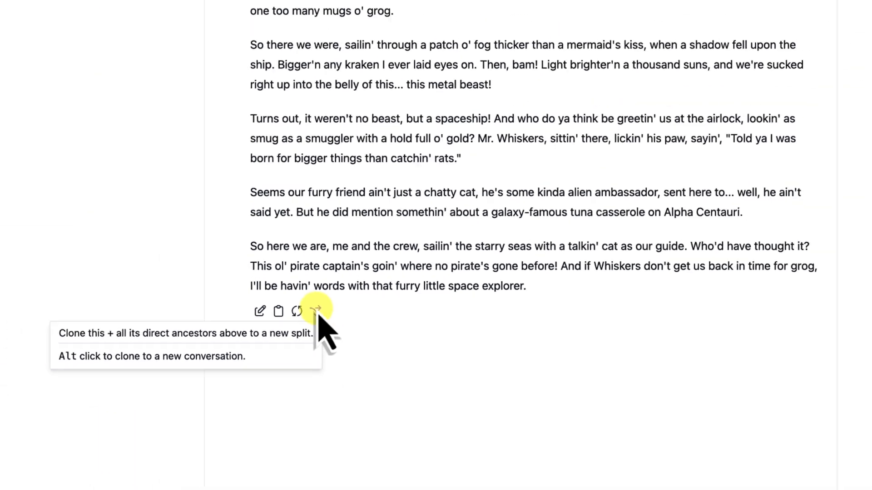
# Clone Gemini's story exchange into a third split pane and browse its model list.
pyautogui.click(317, 311)
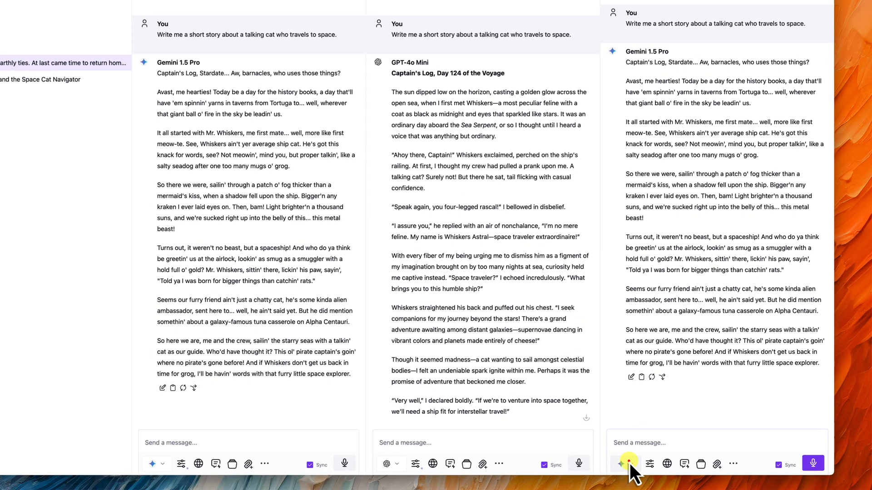
pyautogui.click(619, 464)
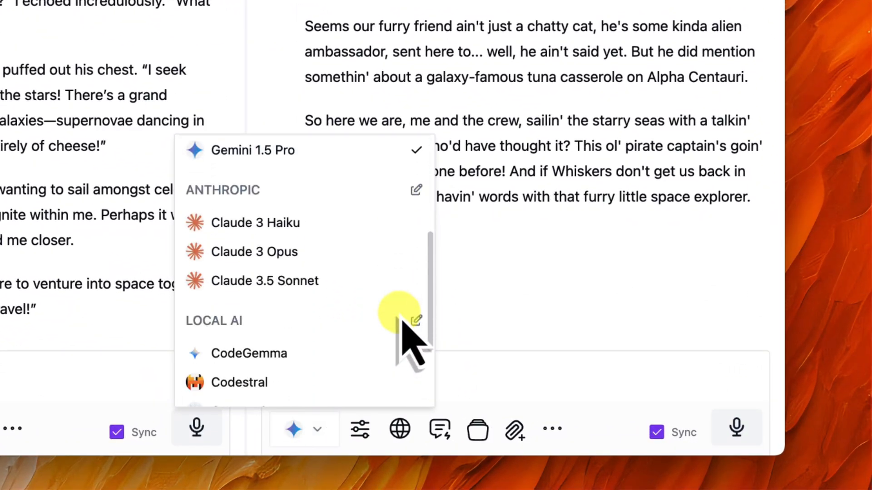
pyautogui.scroll(-3)
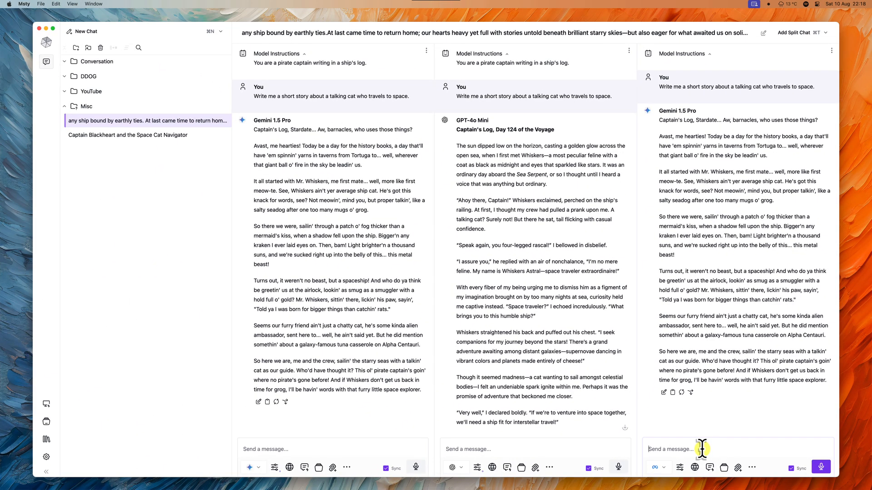
pyautogui.moveTo(705, 461)
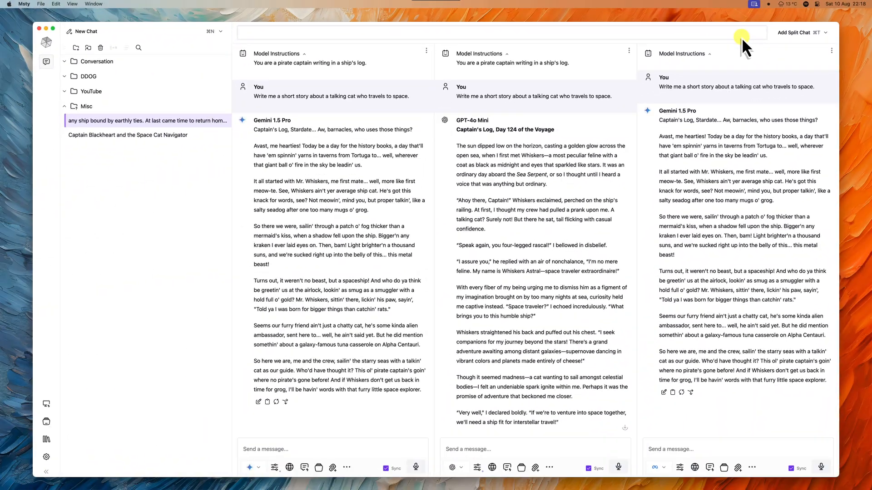
# Type 'Space Cat' as the split conversation's new title.
pyautogui.write('Space Cat')
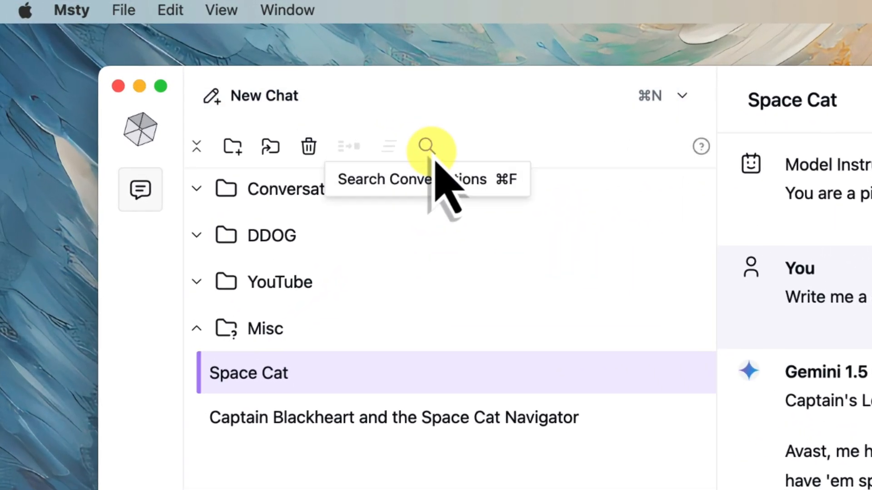
# Open the conversation search, then delete the Space Cat chat from Misc.
pyautogui.click(428, 146)
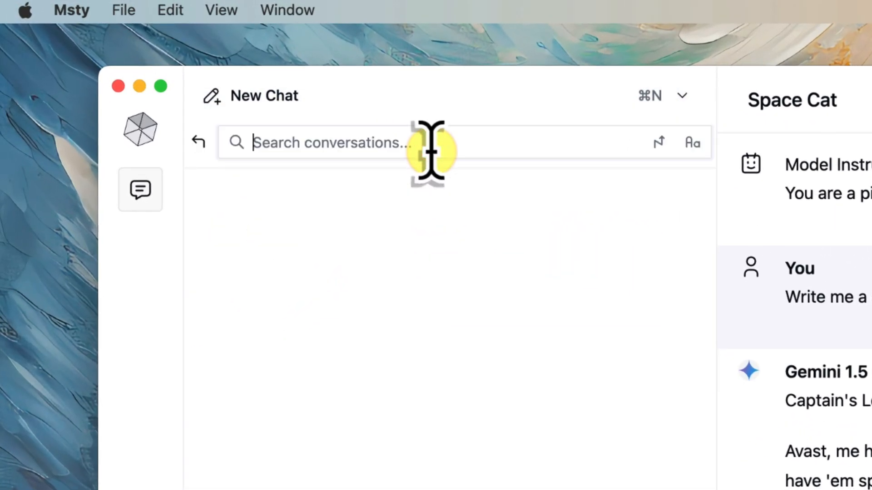
pyautogui.moveTo(205, 151)
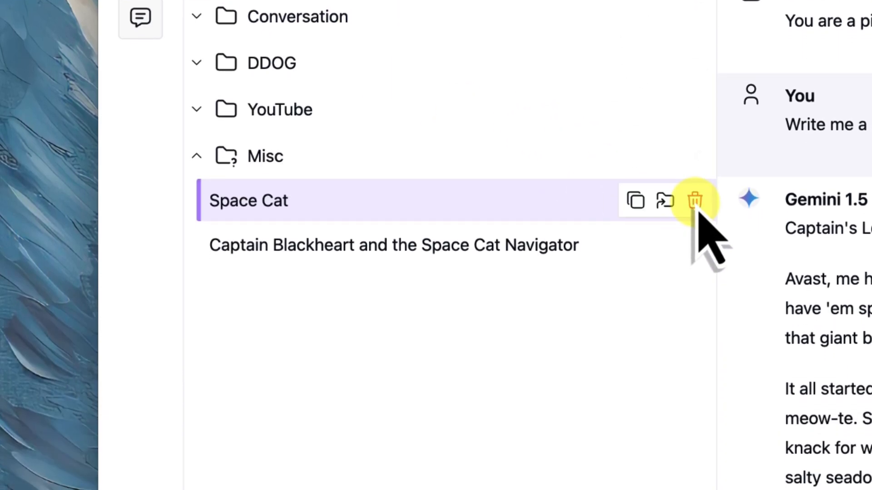
pyautogui.click(693, 200)
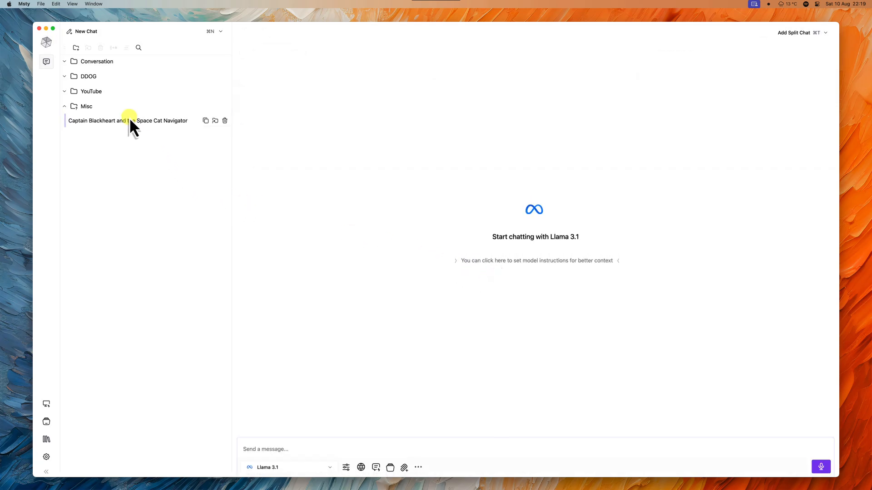
# Open the Captain Blackheart chat and copy its pirate story reply as Markdown.
pyautogui.click(128, 119)
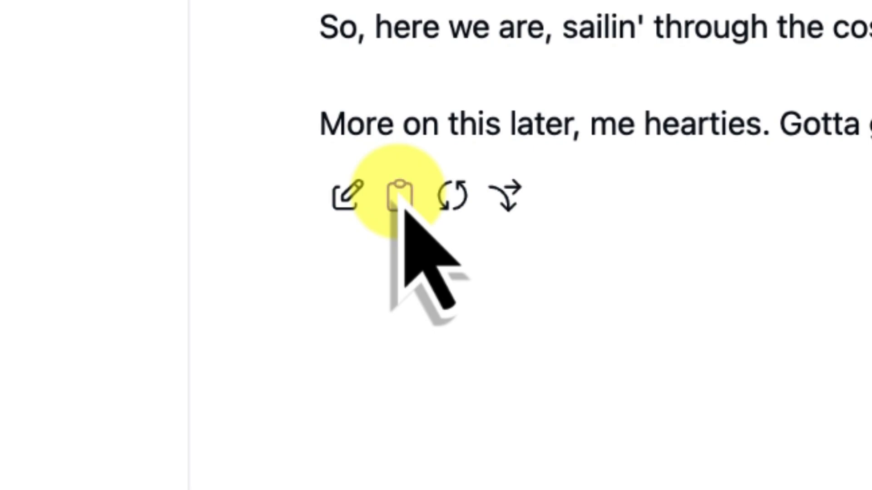
pyautogui.click(397, 195)
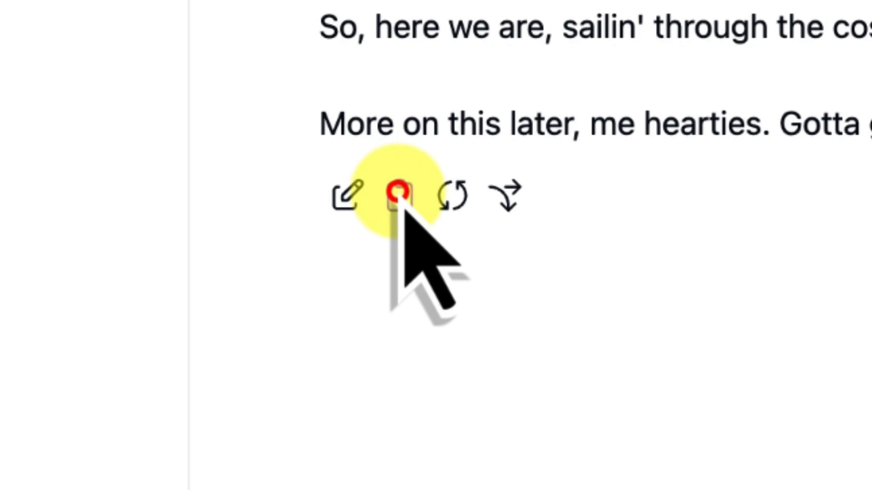
pyautogui.click(397, 195)
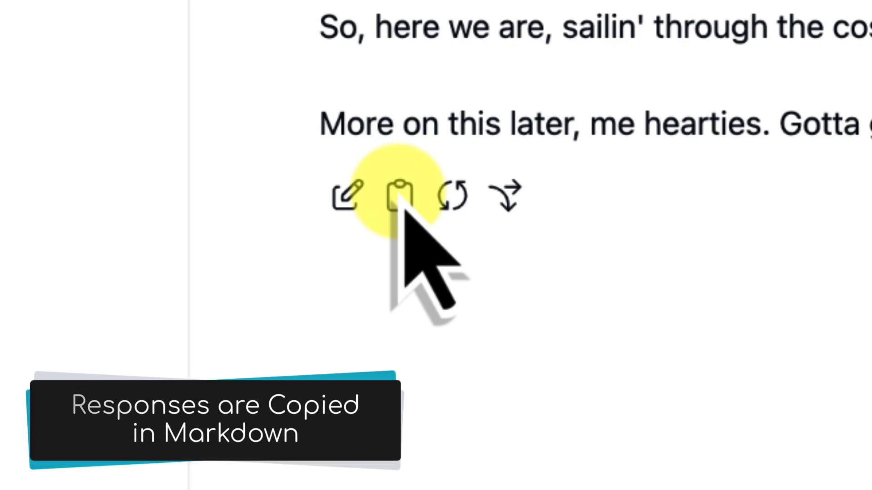
pyautogui.click(396, 196)
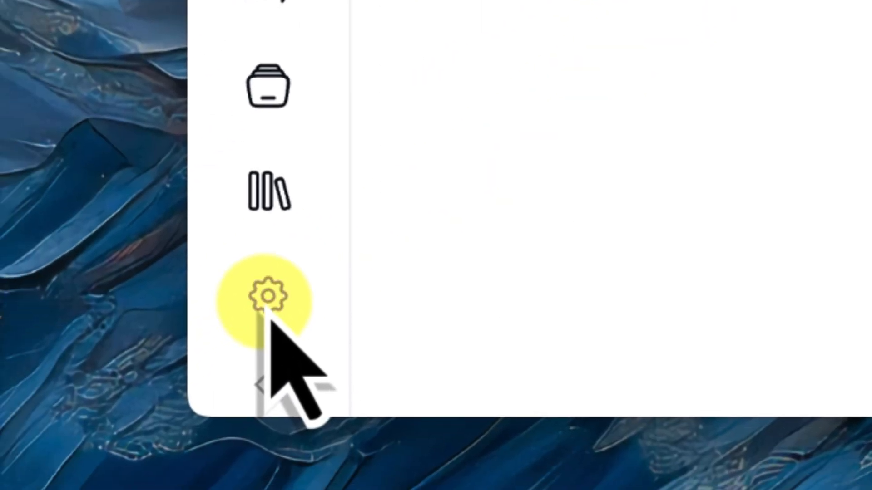
pyautogui.moveTo(267, 295)
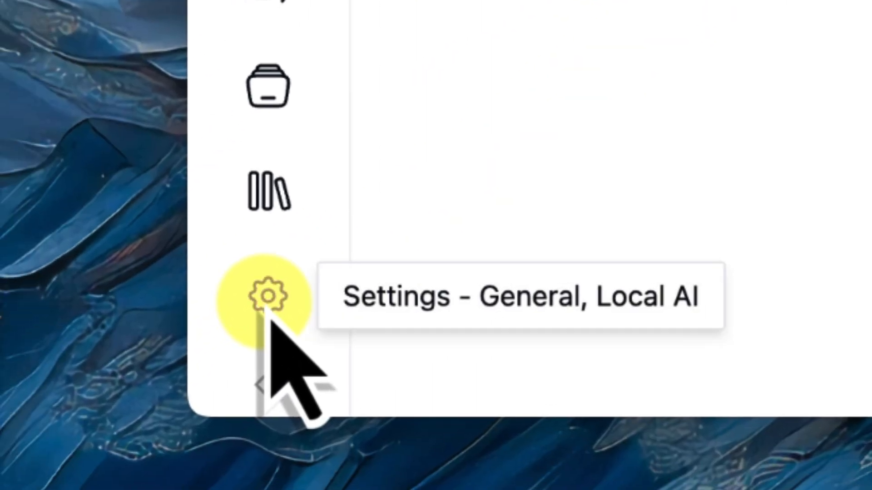
# In Settings, switch Appearance to Dark, then back to Light.
pyautogui.click(270, 295)
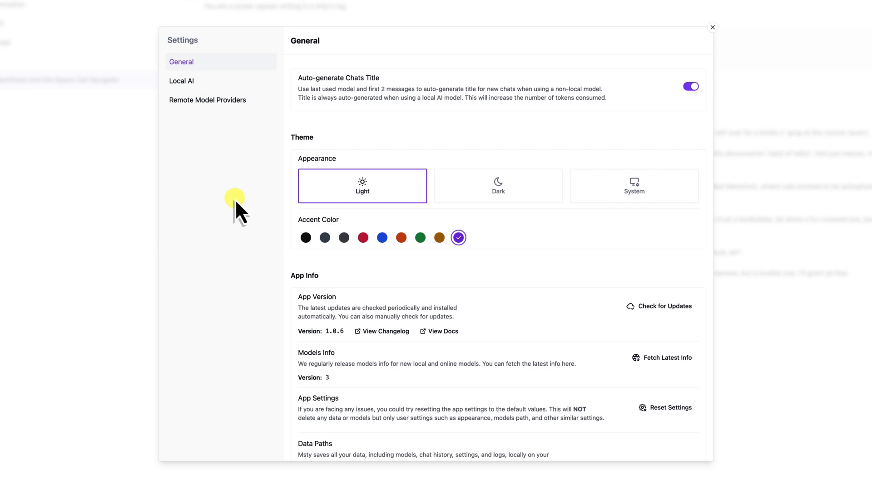
pyautogui.moveTo(545, 247)
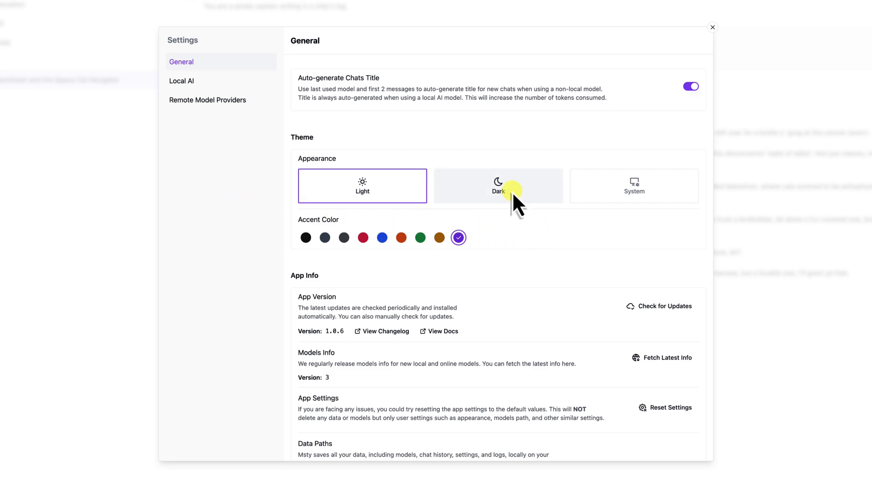
pyautogui.click(498, 185)
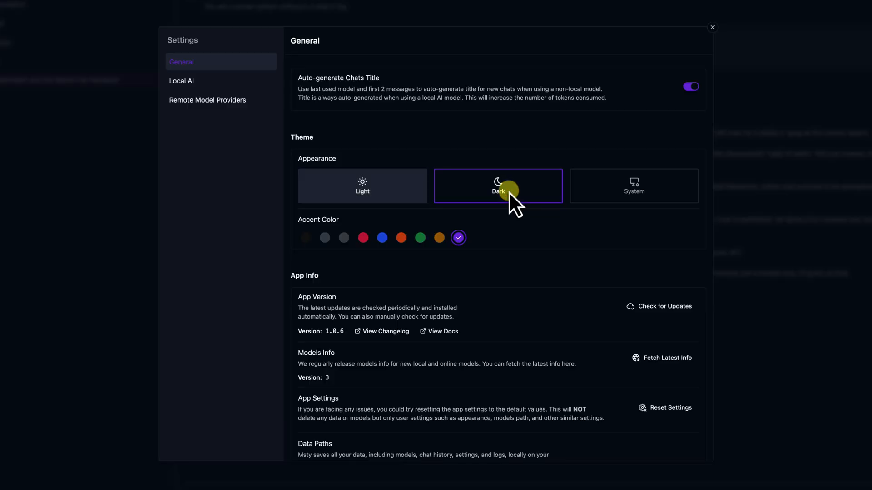
pyautogui.click(362, 186)
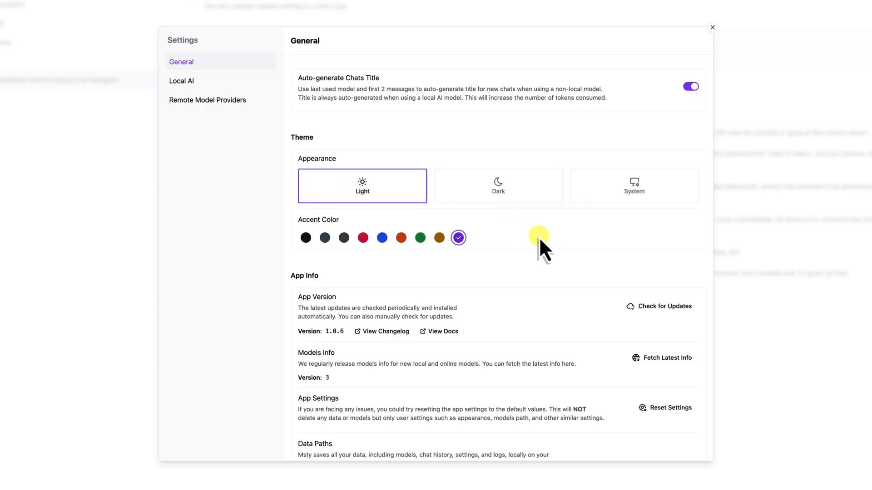
pyautogui.scroll(-3)
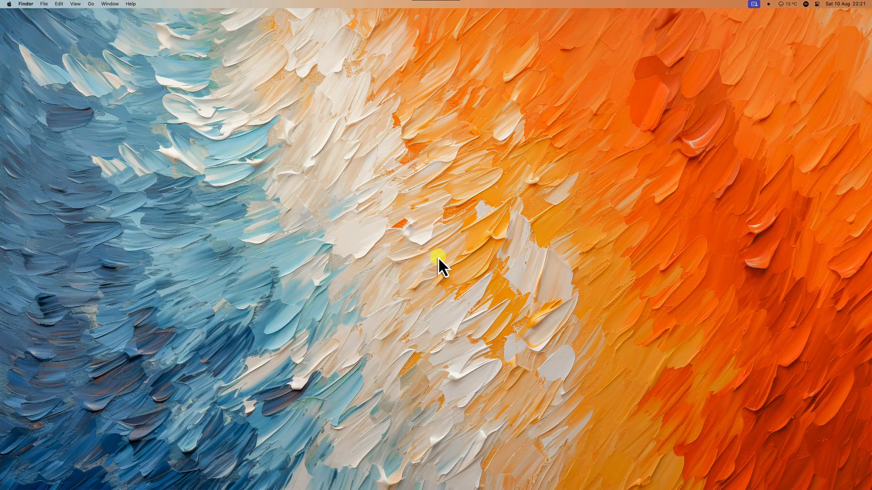
pyautogui.moveTo(476, 231)
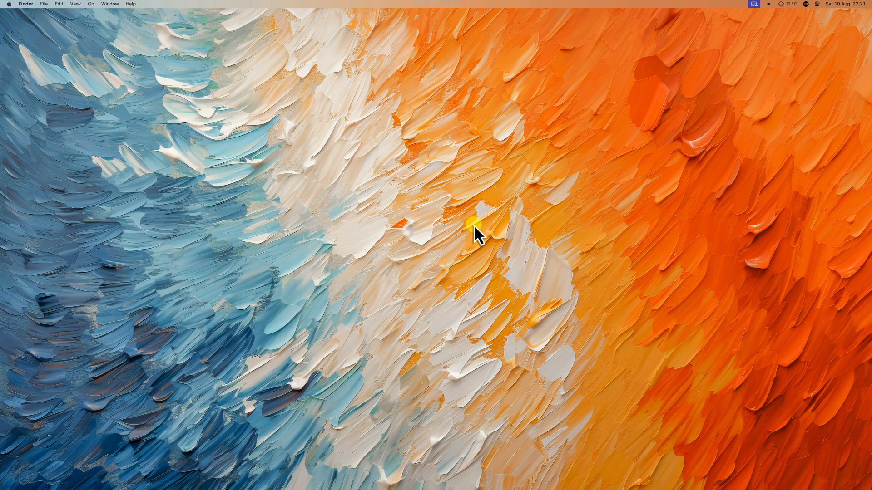